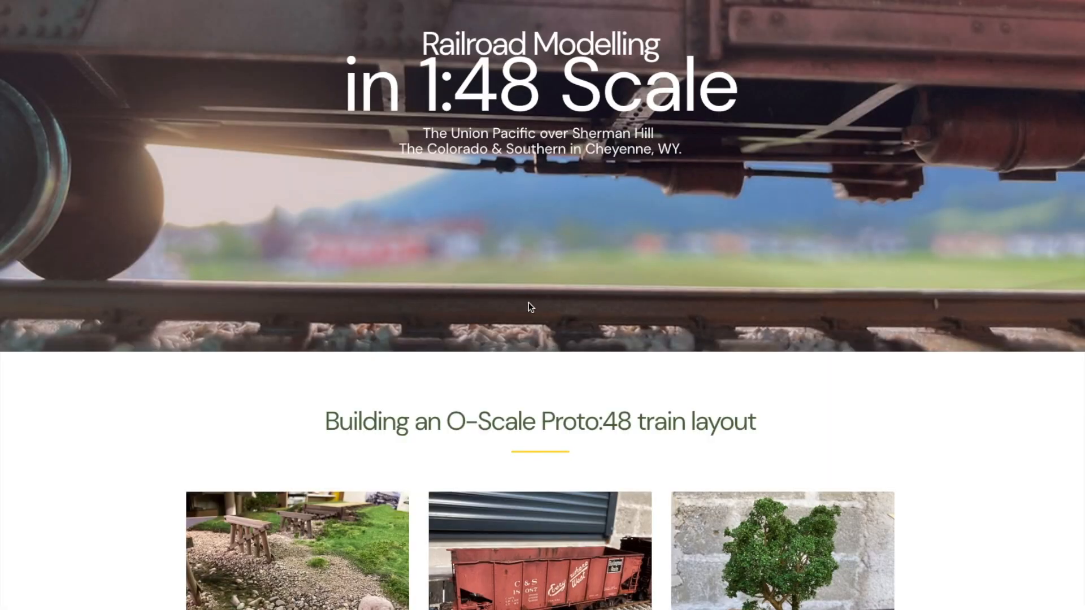
{"action": "mouse_move", "coordinate": [784, 213]}
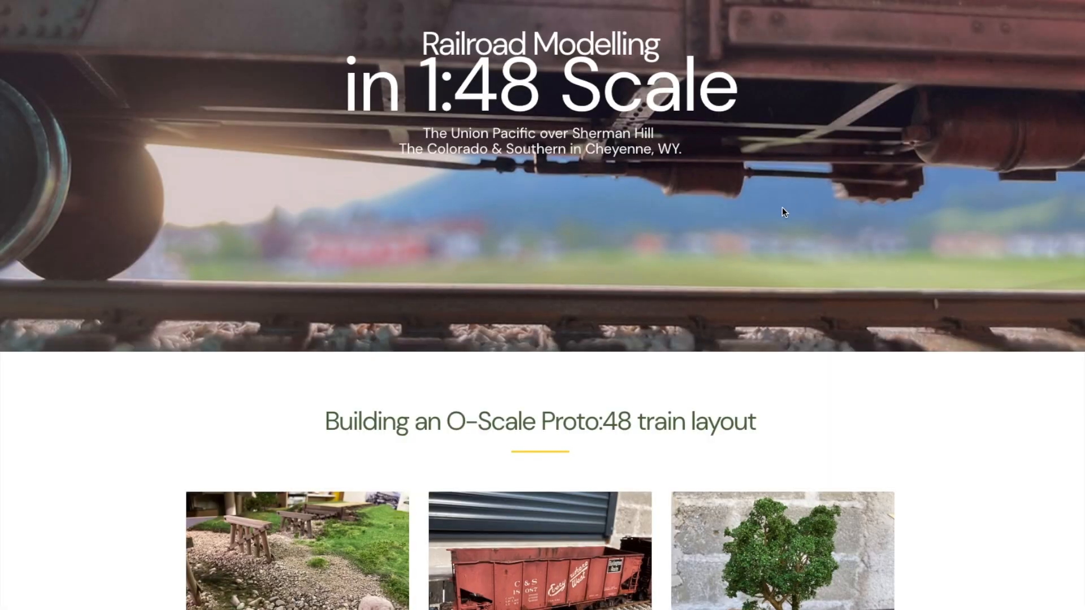
Scroll the trainkitchen home page down to the Proto:48 and author sections and back up
{"action": "scroll", "scroll_direction": "down", "scroll_amount": 3}
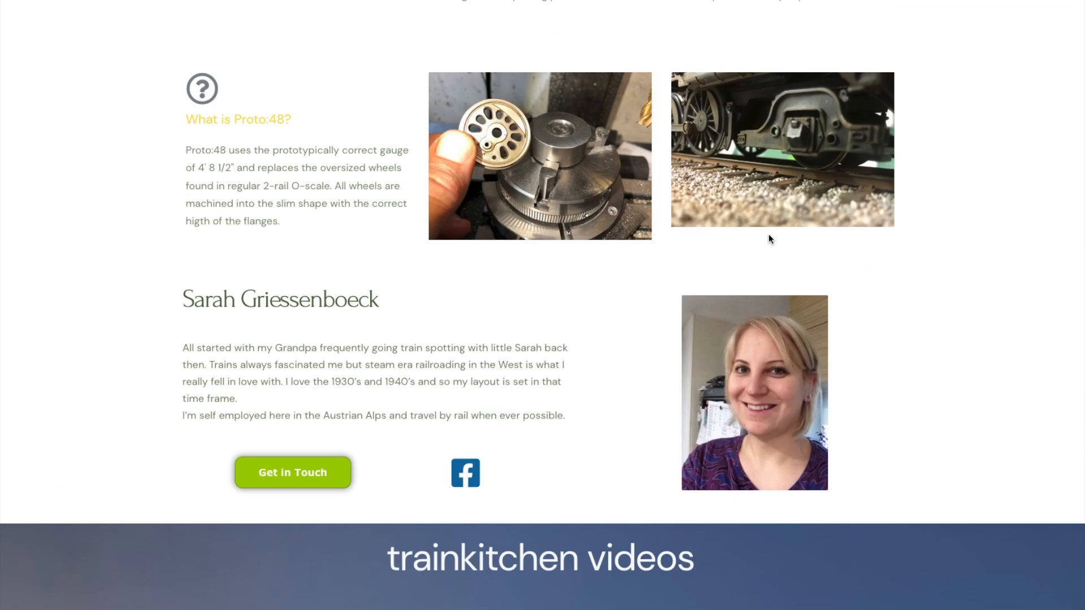
{"action": "scroll", "scroll_direction": "up", "scroll_amount": 3}
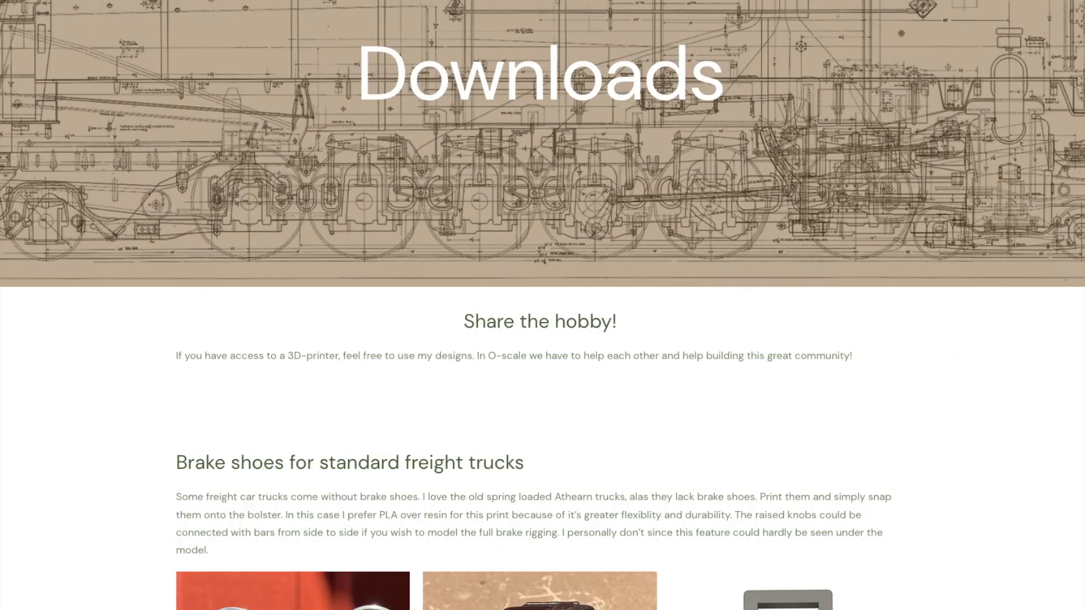
Scroll the Downloads page past Brake shoes and Camel Co. Door Hardware to CRECO Door Hardware
{"action": "scroll", "scroll_direction": "down", "scroll_amount": 3}
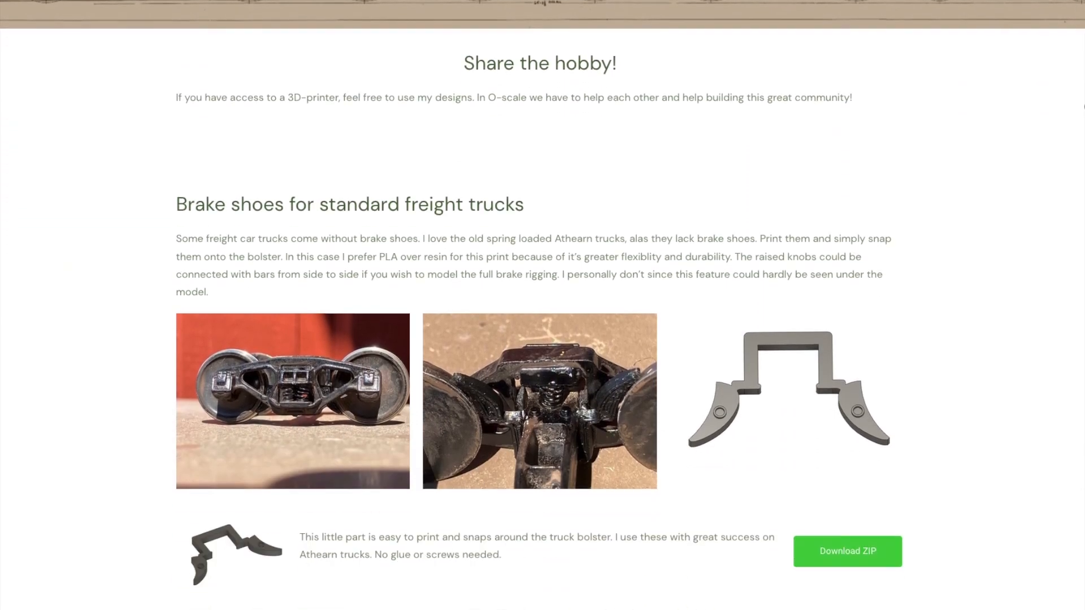
{"action": "scroll", "scroll_direction": "down", "scroll_amount": 3}
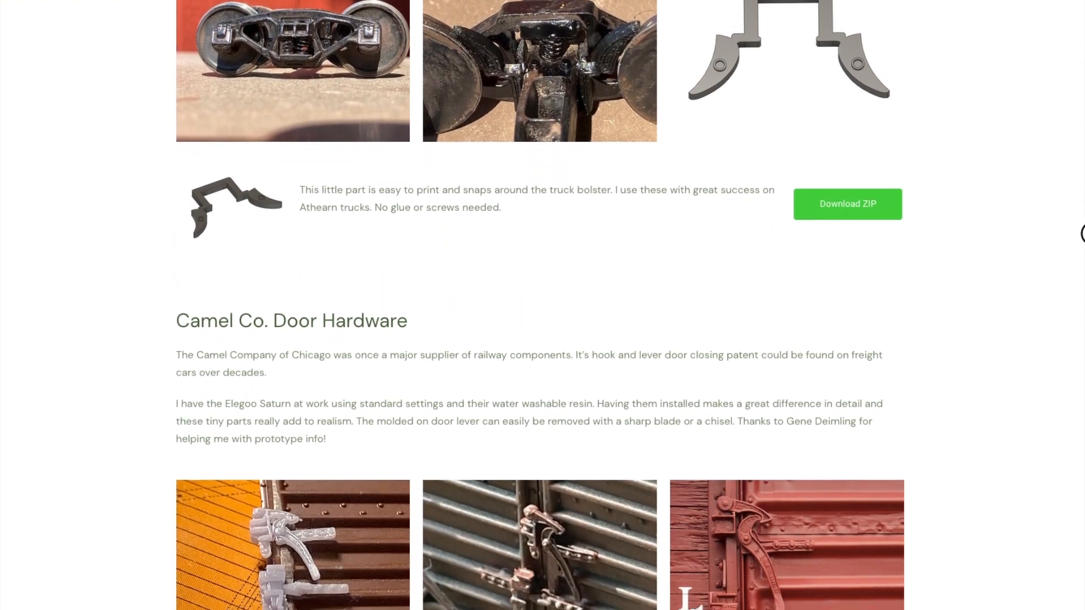
{"action": "scroll", "scroll_direction": "down", "scroll_amount": 3}
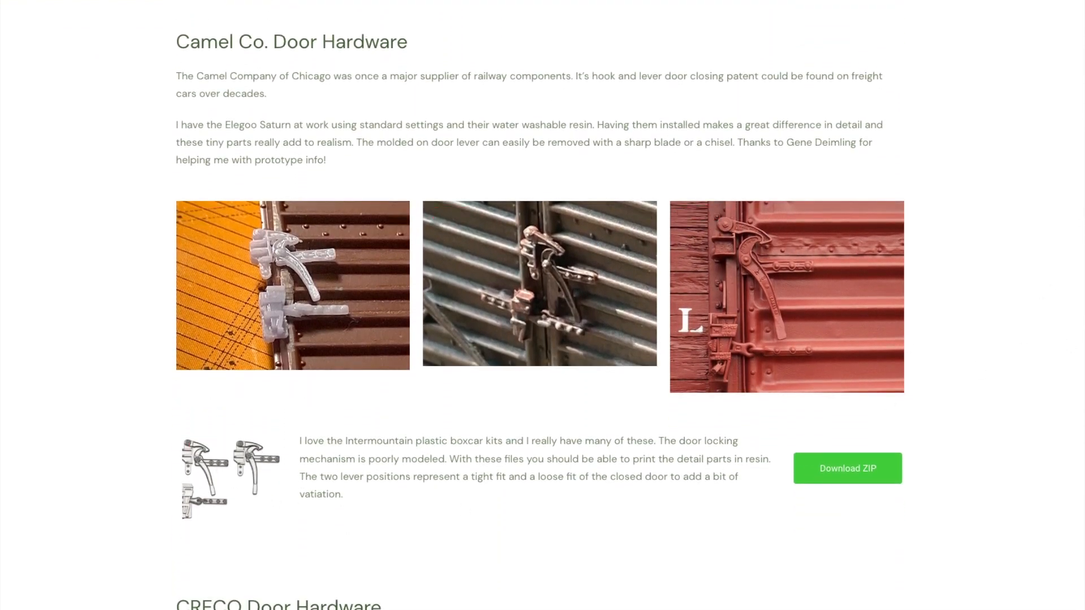
{"action": "scroll", "scroll_direction": "down", "scroll_amount": 3}
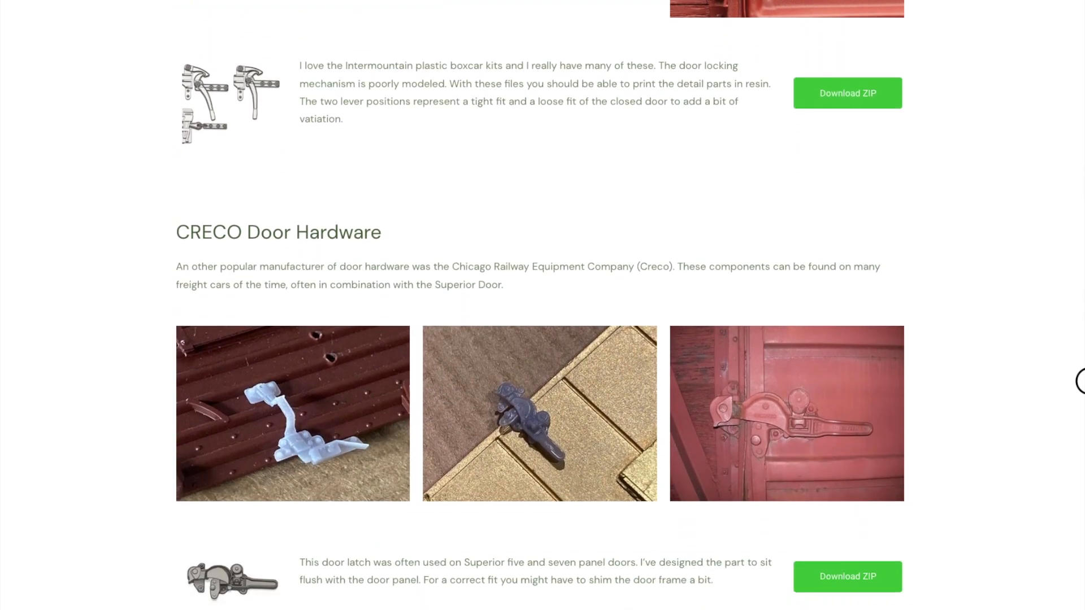
{"action": "scroll", "scroll_direction": "down", "scroll_amount": 3}
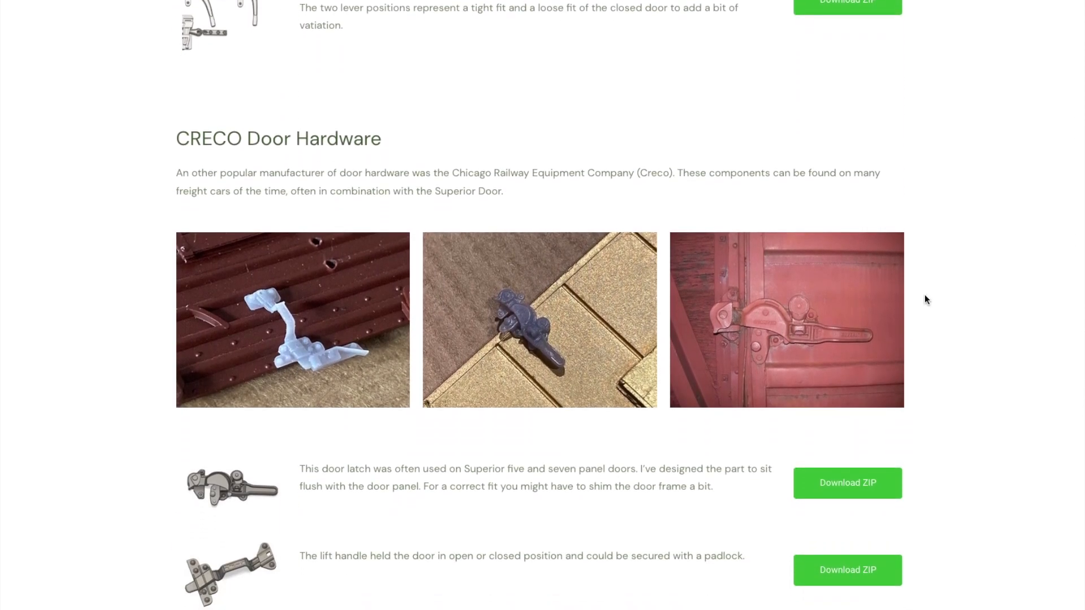
{"action": "mouse_move", "coordinate": [215, 500]}
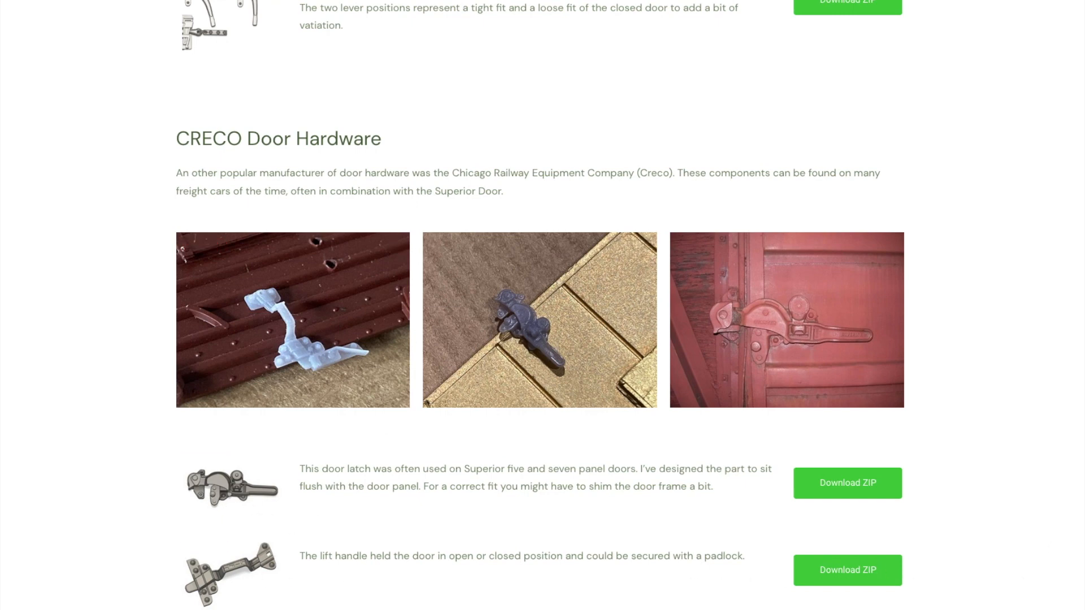
{"action": "scroll", "scroll_direction": "down", "scroll_amount": 3}
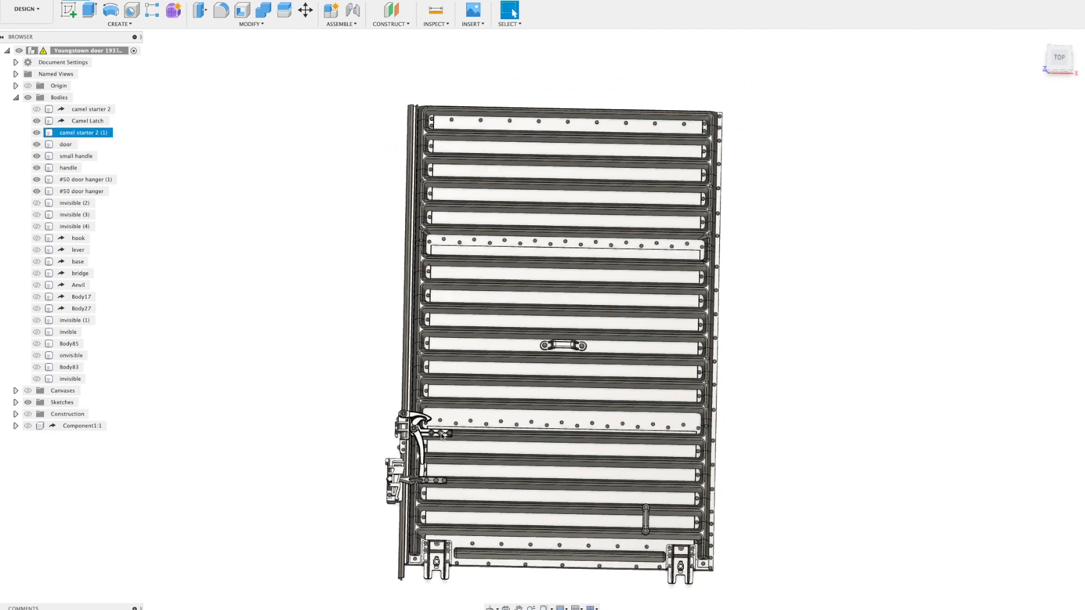
Select the door body in the Browser and zoom in on the top view of the door
{"action": "left_click", "coordinate": [66, 144]}
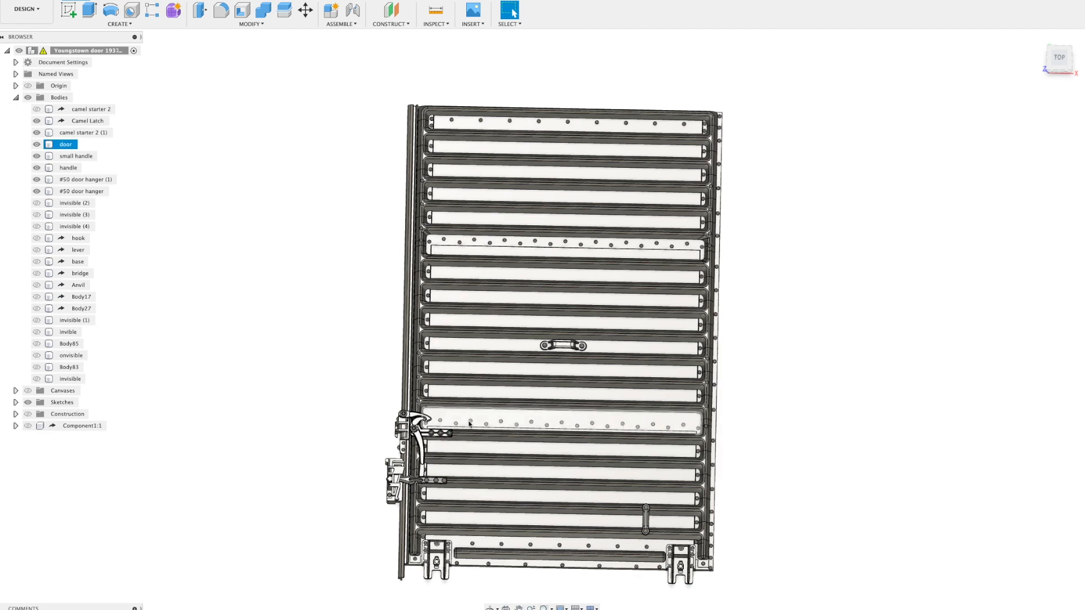
{"action": "scroll", "scroll_direction": "up", "scroll_amount": 3}
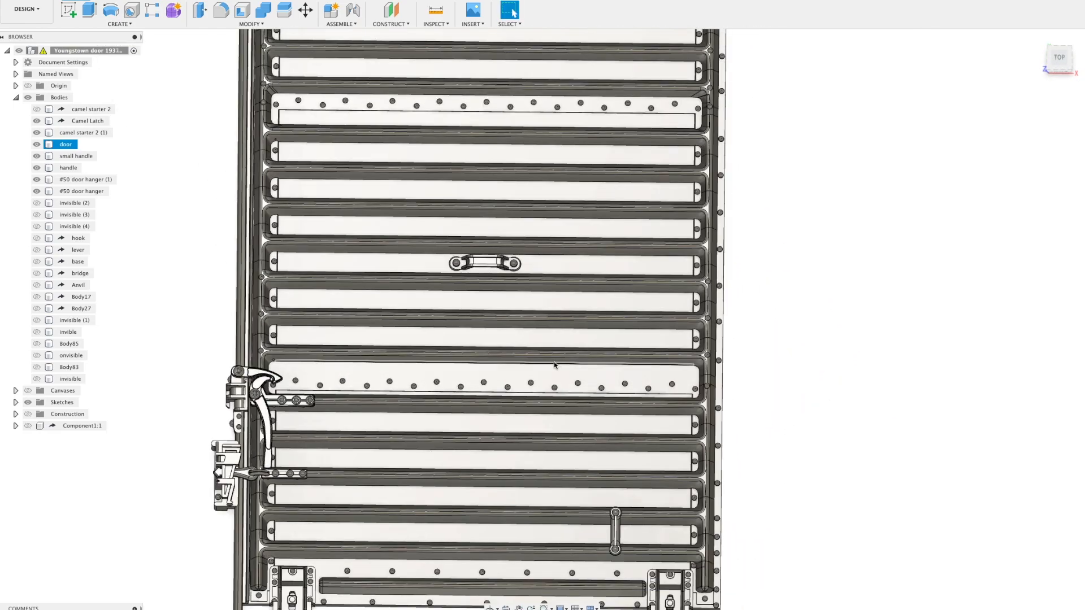
{"action": "scroll", "scroll_direction": "down", "scroll_amount": 3}
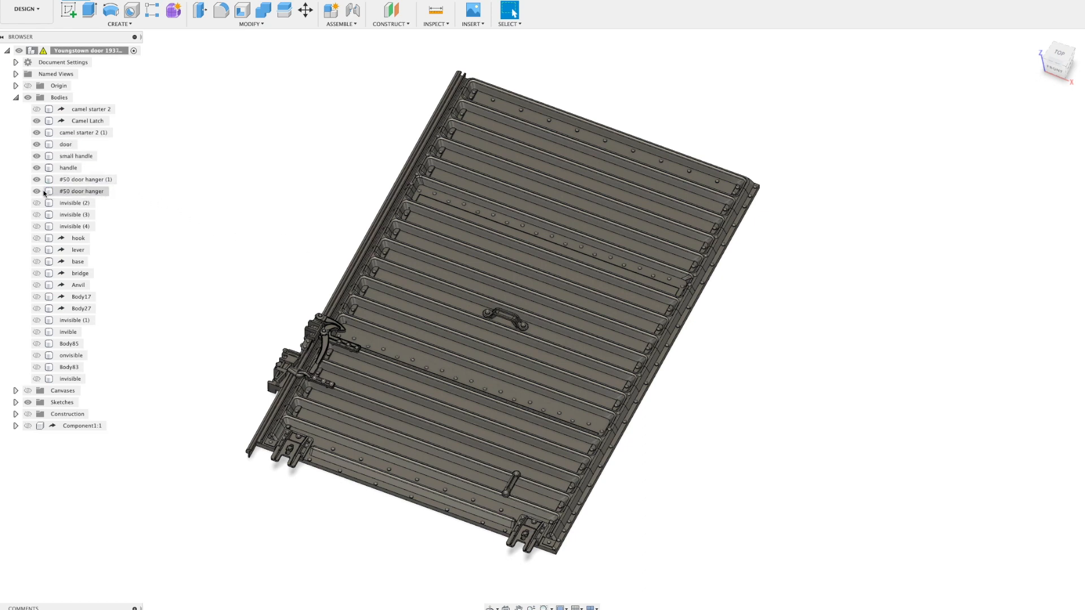
Hide the small handle and handle bodies, then highlight the Camel Latch part
{"action": "left_click", "coordinate": [36, 156]}
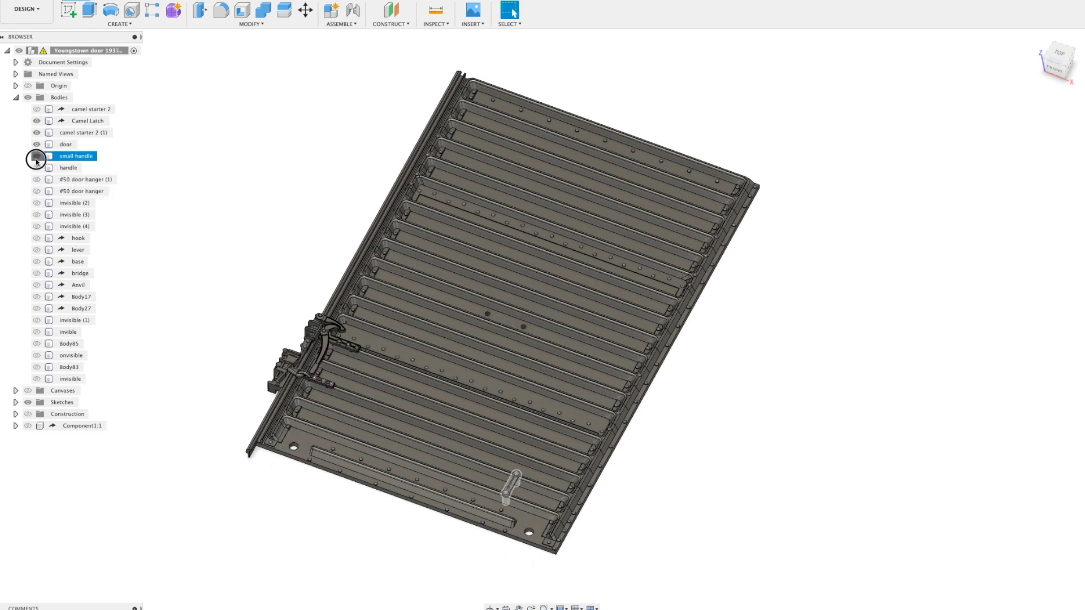
{"action": "left_click", "coordinate": [83, 132]}
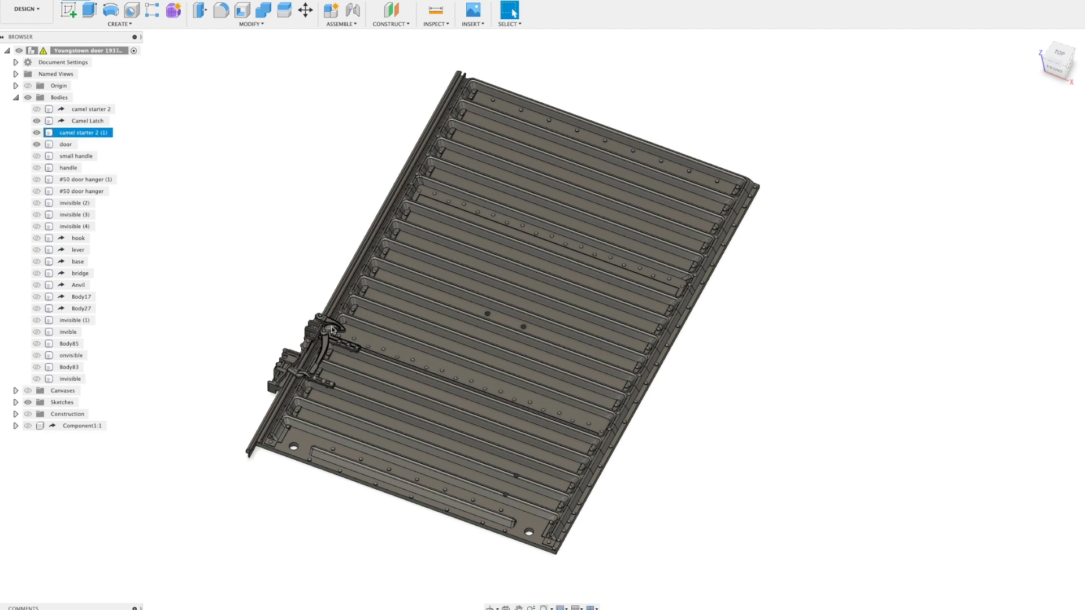
{"action": "left_click", "coordinate": [88, 121]}
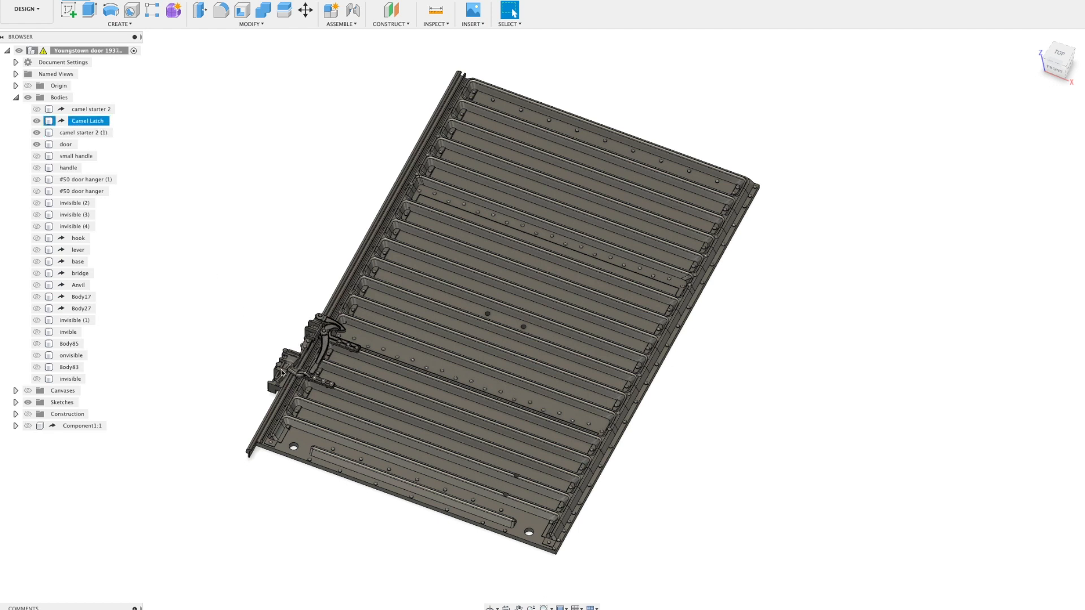
{"action": "left_click", "coordinate": [290, 363]}
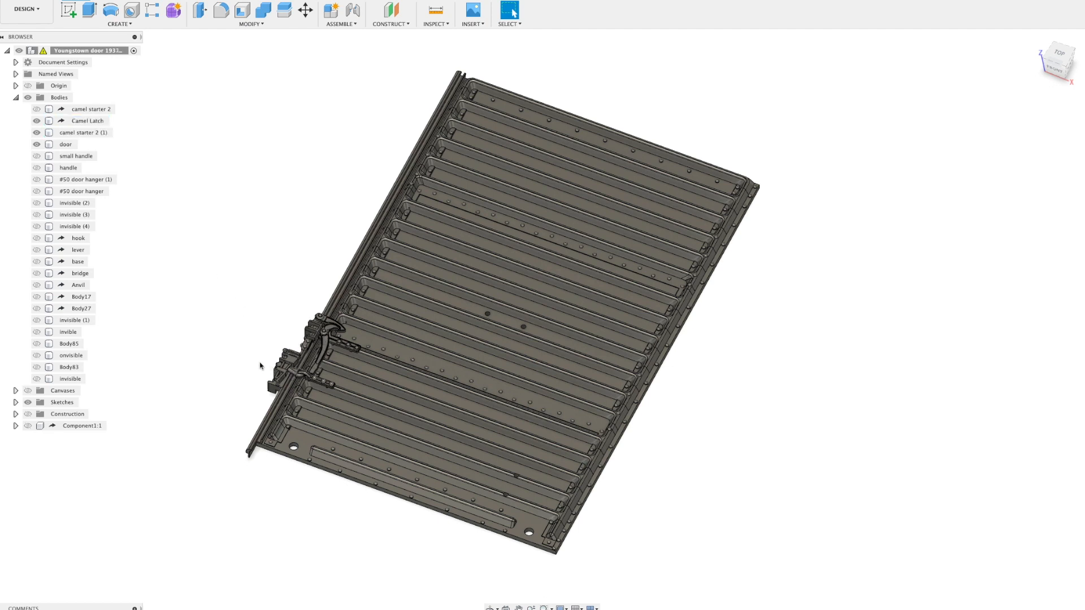
{"action": "left_click", "coordinate": [87, 121]}
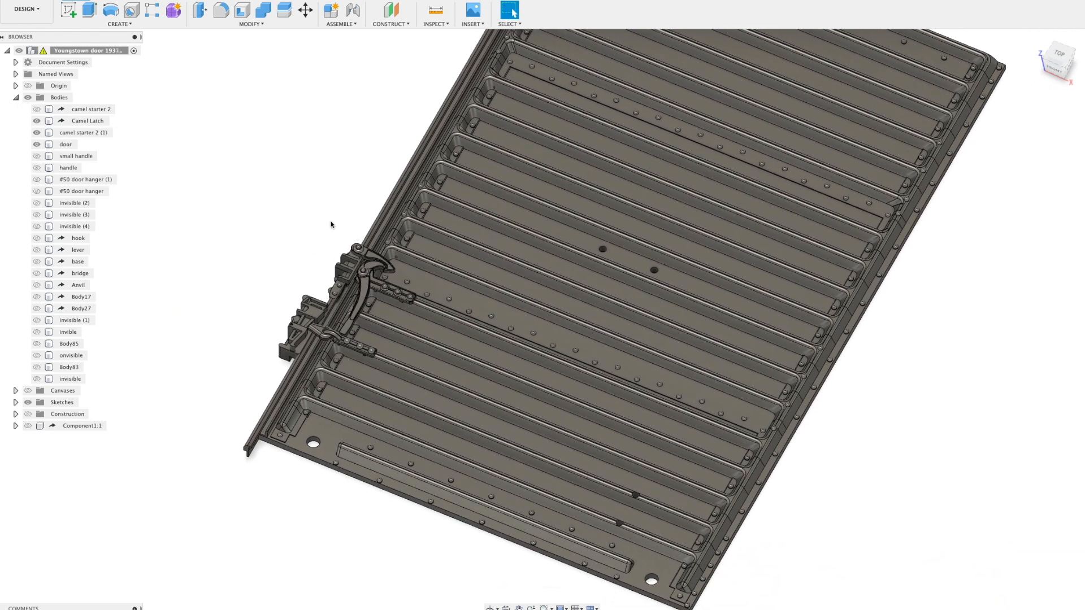
{"action": "mouse_move", "coordinate": [163, 220]}
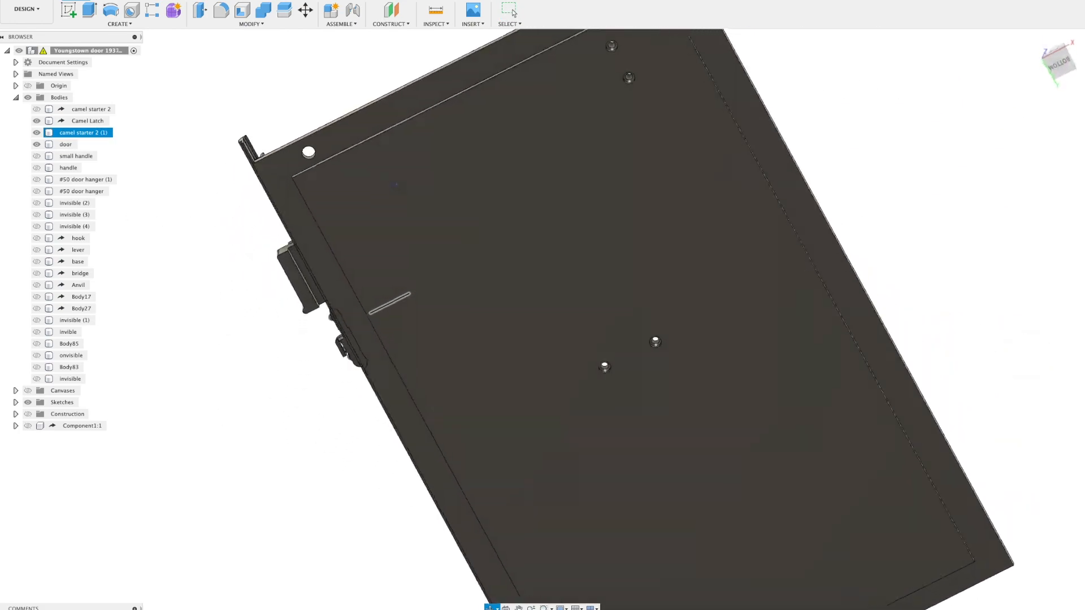
{"action": "left_click", "coordinate": [66, 144]}
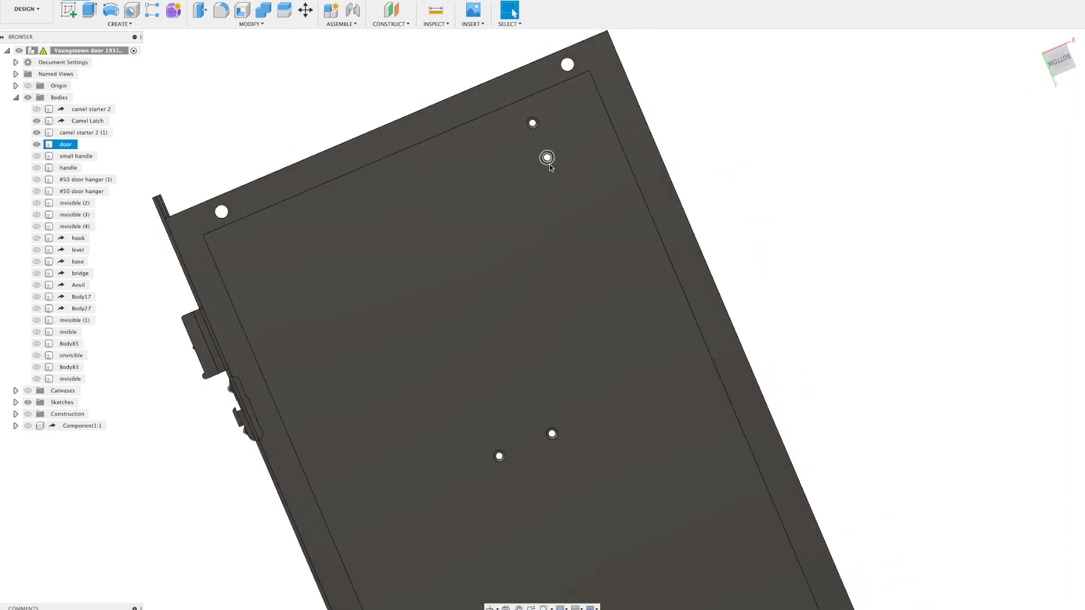
{"action": "left_click", "coordinate": [547, 158]}
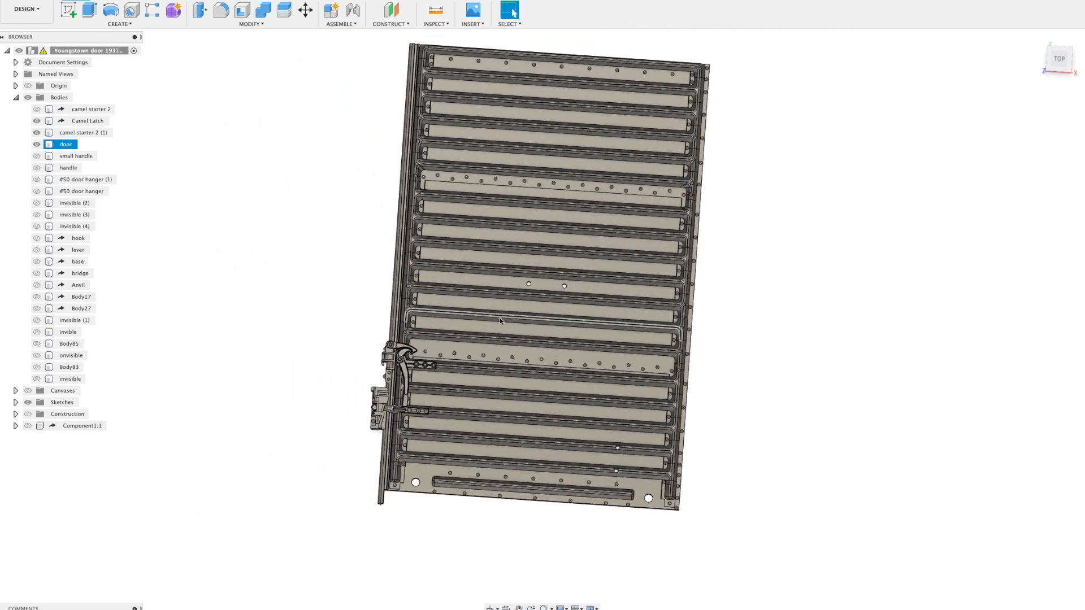
Make the small handle and lower handle visible again on the door
{"action": "scroll", "scroll_direction": "up", "scroll_amount": 3}
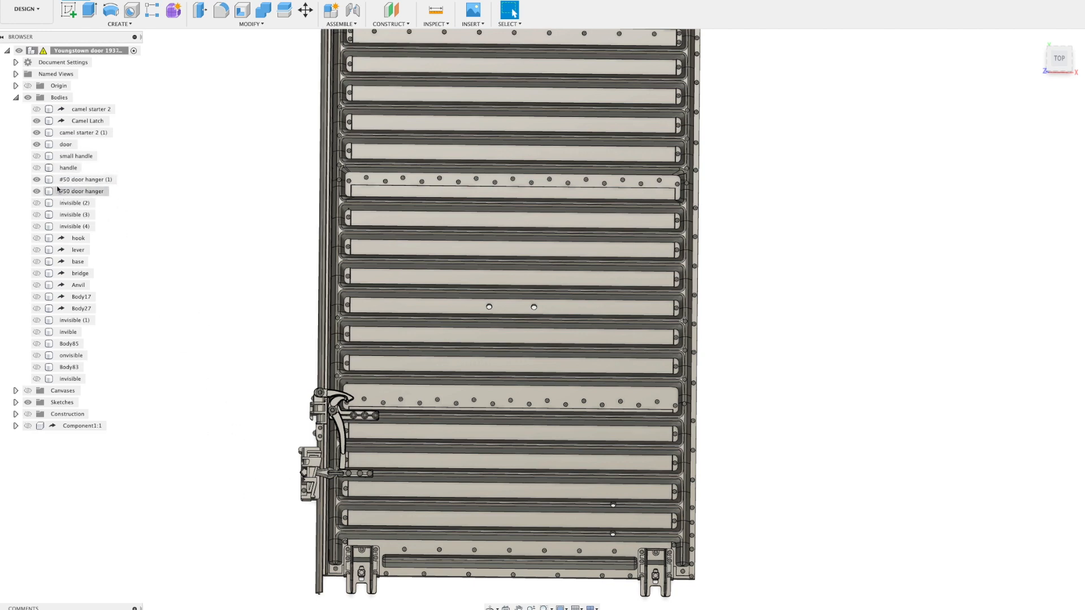
{"action": "left_click", "coordinate": [36, 168]}
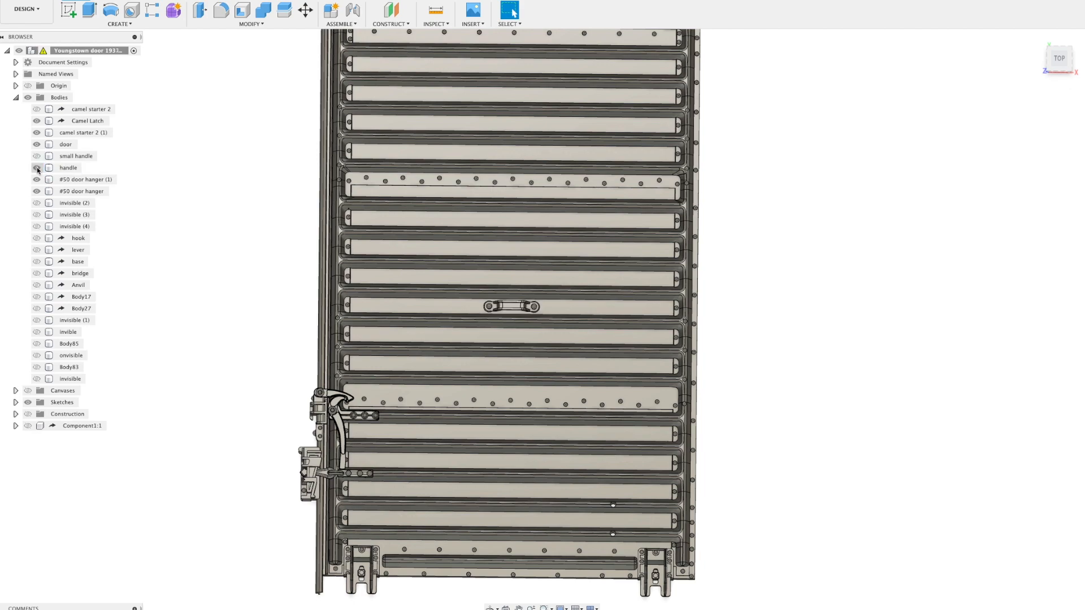
{"action": "left_click", "coordinate": [66, 144]}
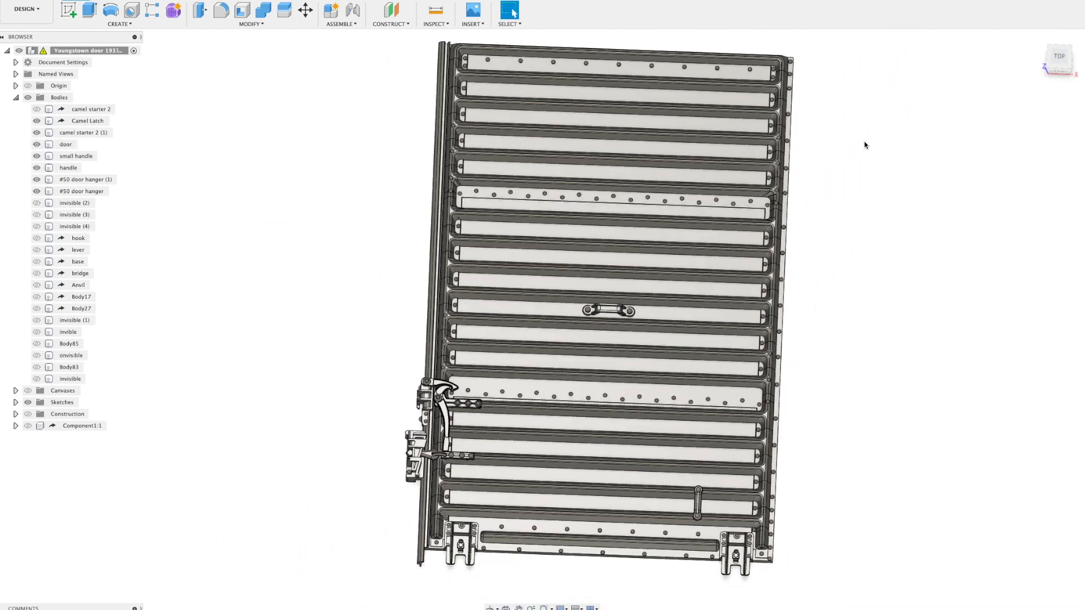
{"action": "mouse_move", "coordinate": [938, 2]}
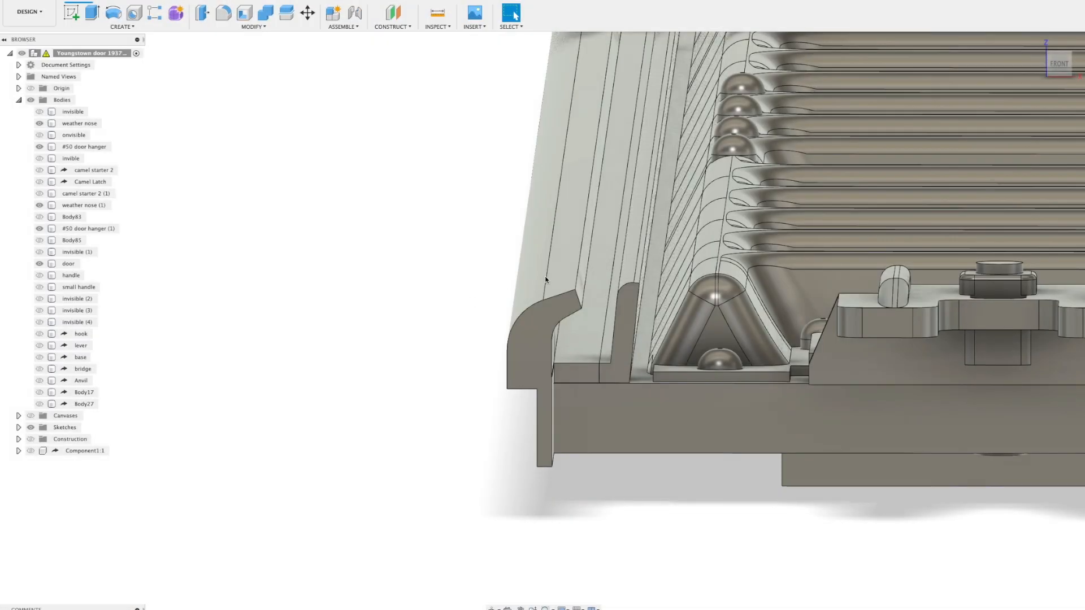
{"action": "left_click", "coordinate": [82, 205]}
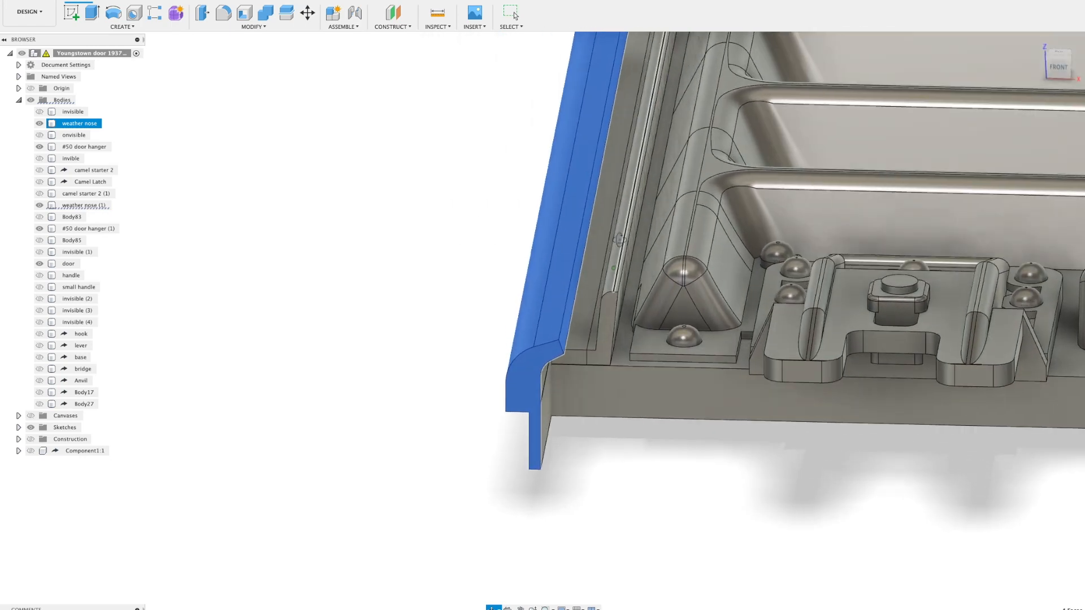
{"action": "left_click", "coordinate": [82, 205]}
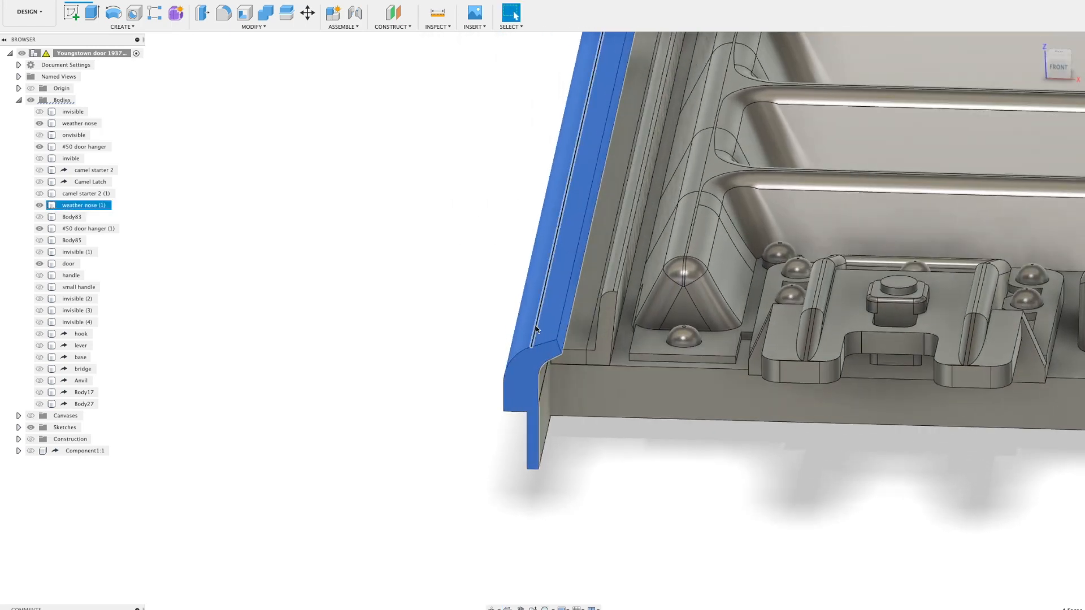
{"action": "left_click", "coordinate": [68, 263]}
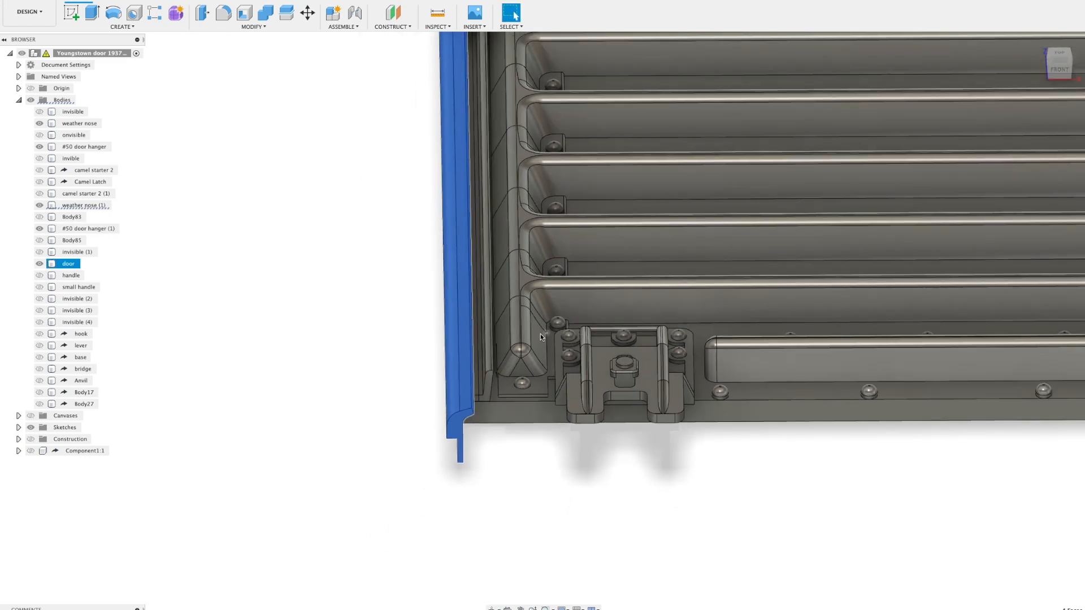
{"action": "mouse_move", "coordinate": [505, 356]}
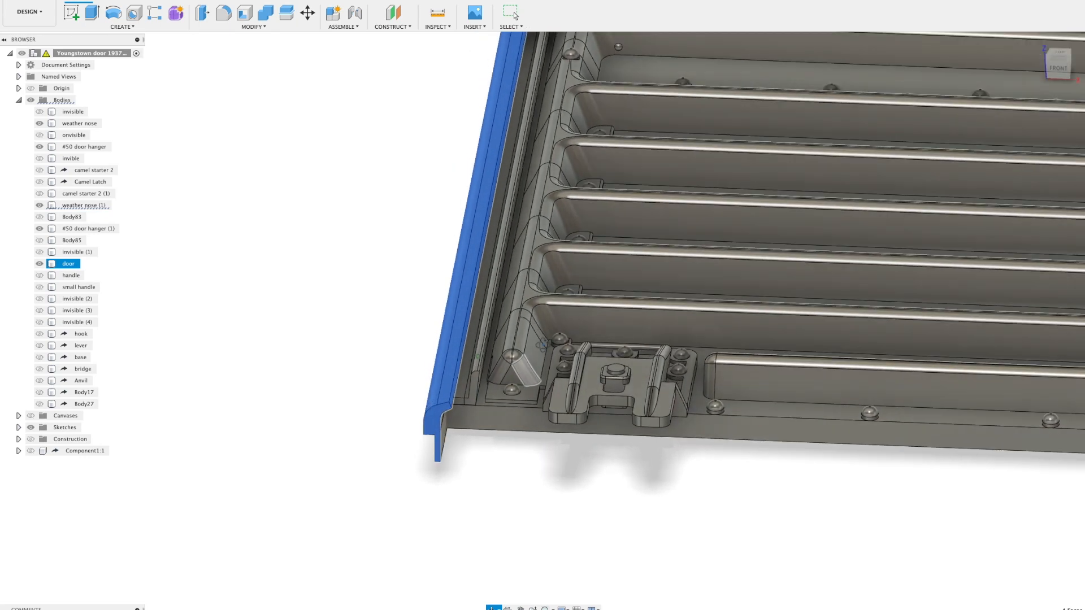
{"action": "left_click", "coordinate": [82, 205]}
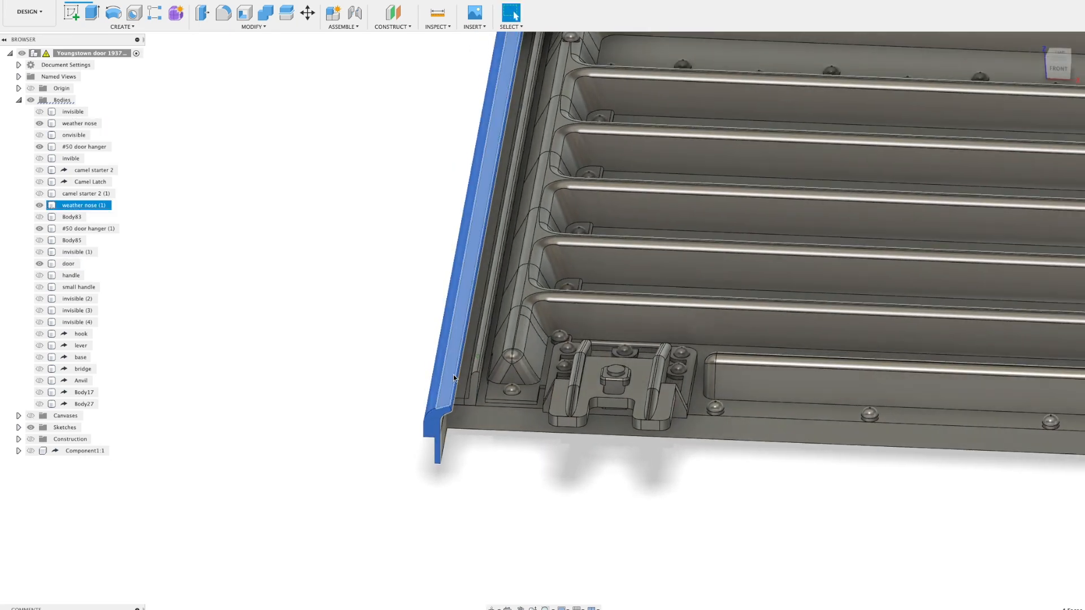
{"action": "left_click", "coordinate": [78, 122]}
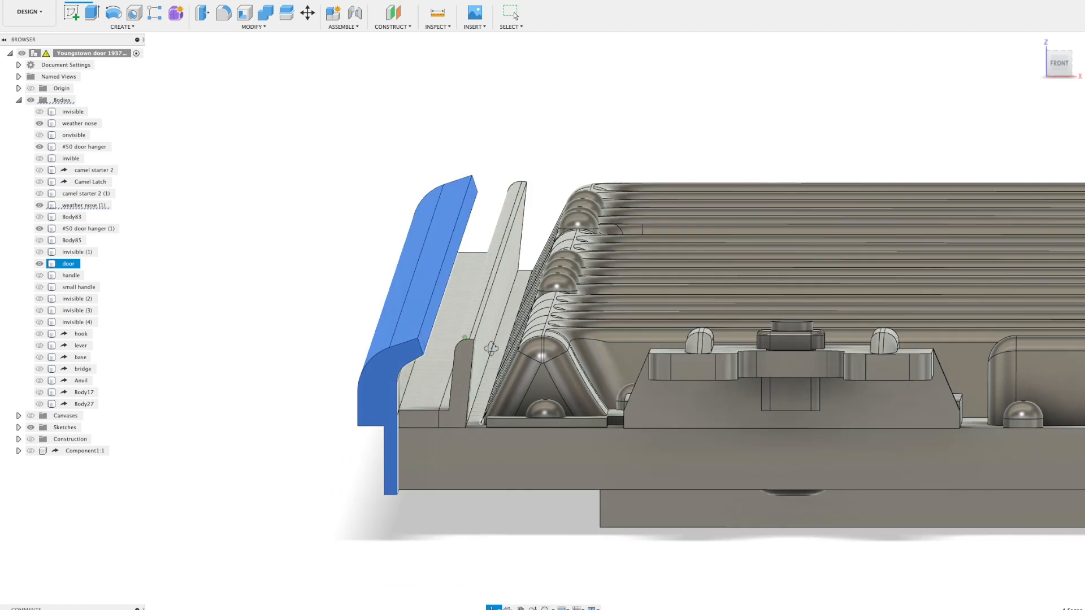
{"action": "left_click", "coordinate": [79, 123]}
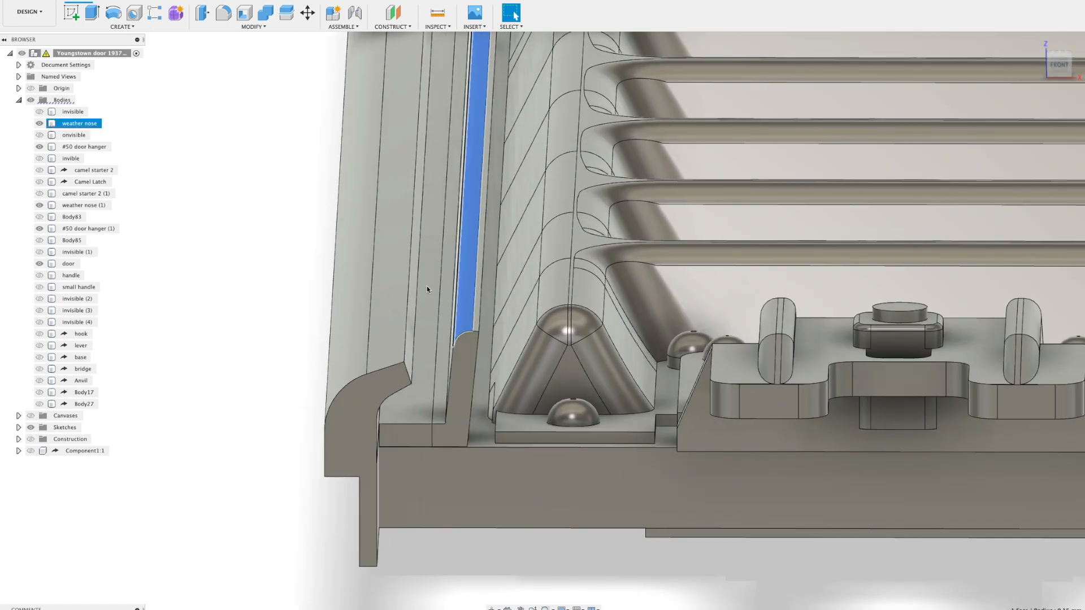
{"action": "left_click", "coordinate": [82, 205]}
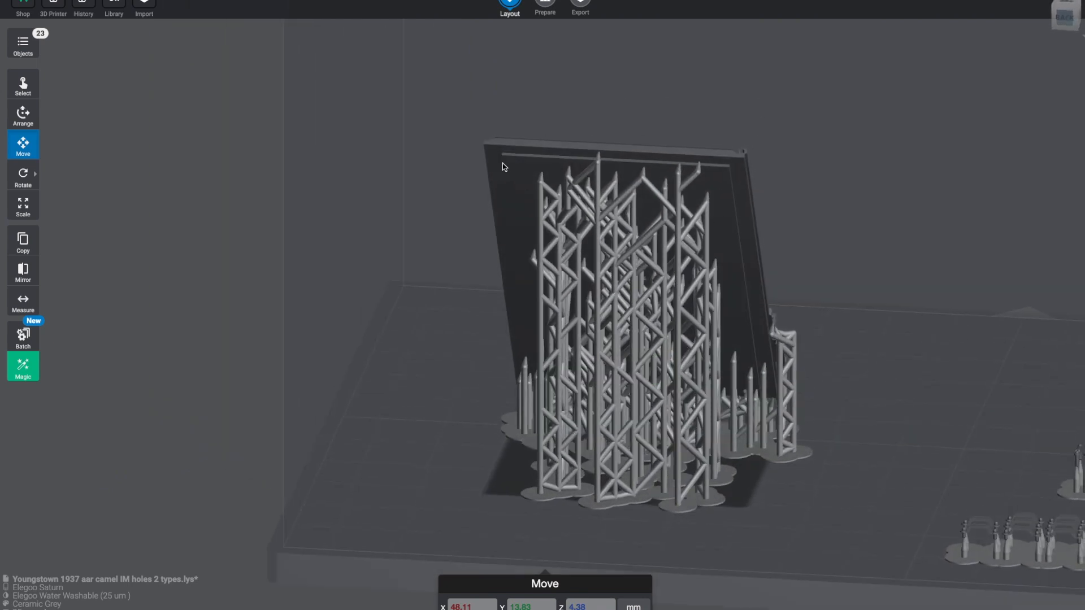
{"action": "mouse_move", "coordinate": [695, 351]}
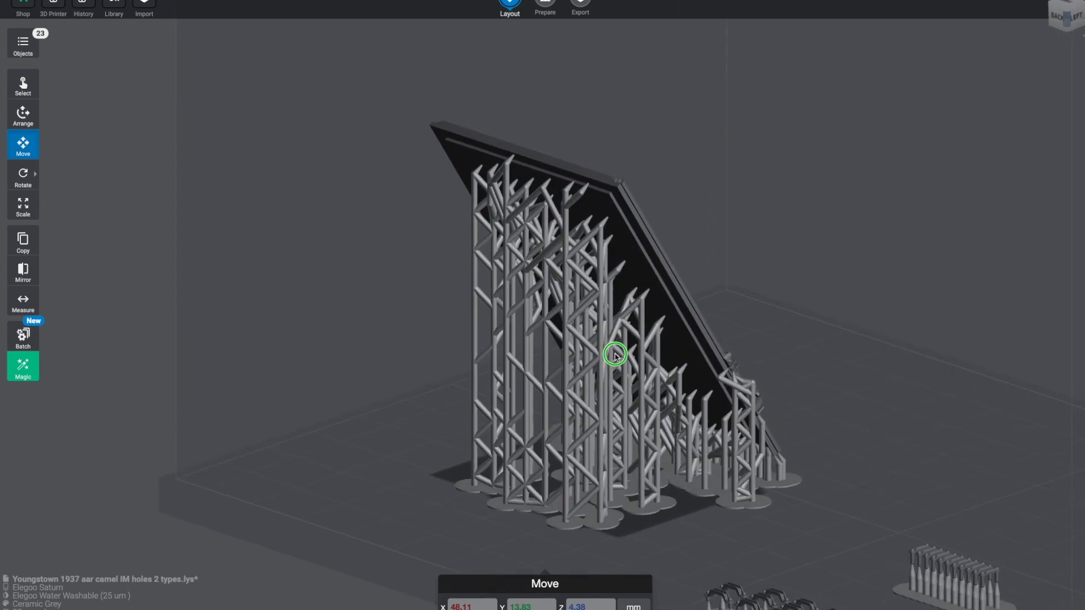
Orbit around the tilted door standing on its lattice of supports
{"action": "left_click", "coordinate": [612, 352]}
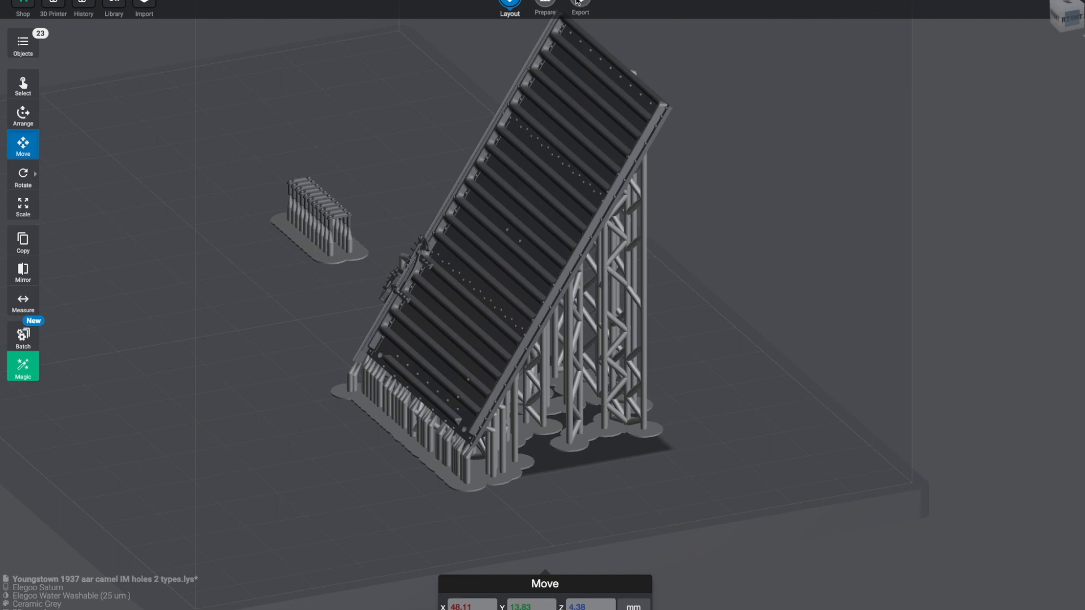
{"action": "mouse_move", "coordinate": [543, 3]}
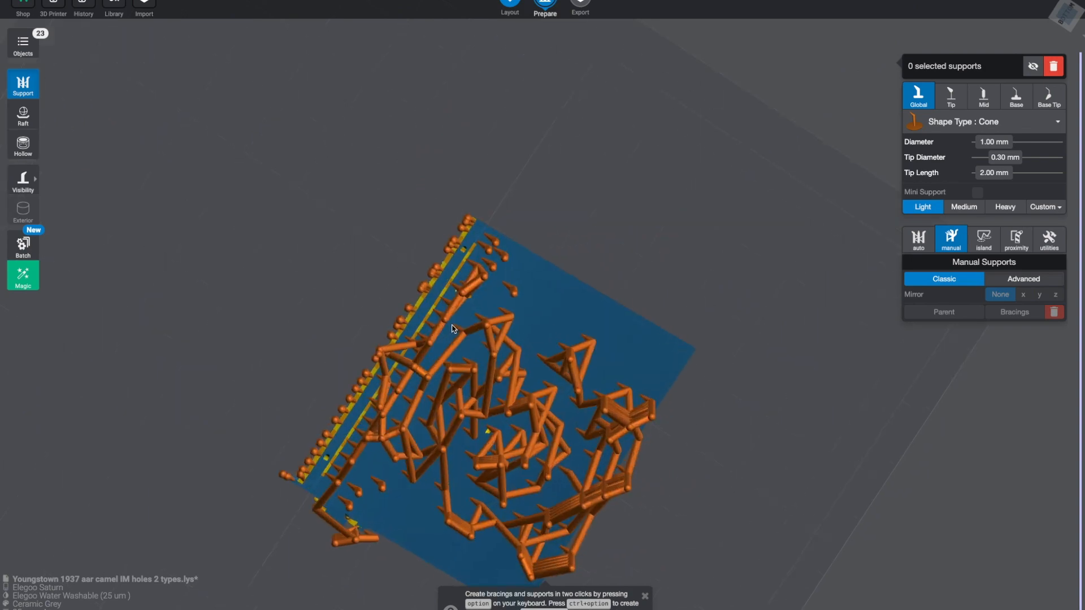
Zoom in beneath the door to inspect its support contact points
{"action": "scroll", "scroll_direction": "up", "scroll_amount": 3}
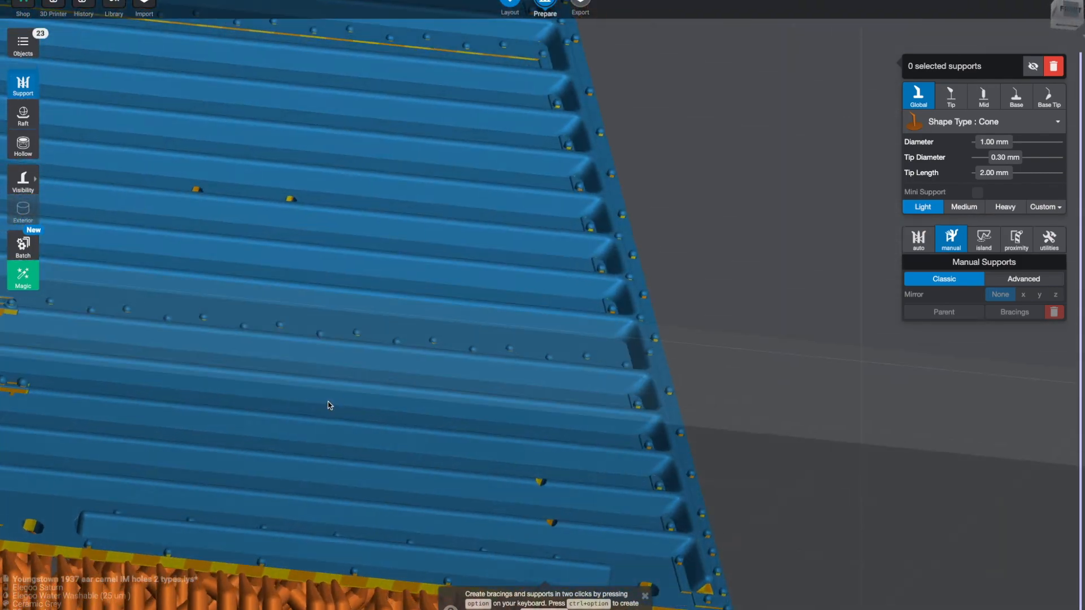
Select the flat-lying door and set its Move Z value to 7.00 mm
{"action": "left_click", "coordinate": [510, 8]}
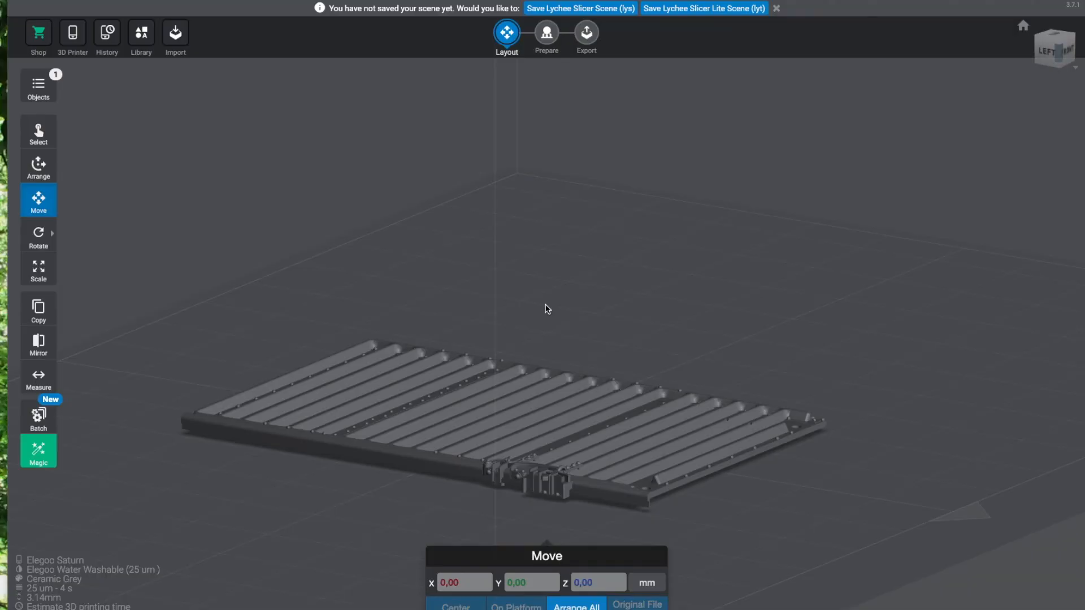
{"action": "mouse_move", "coordinate": [255, 302]}
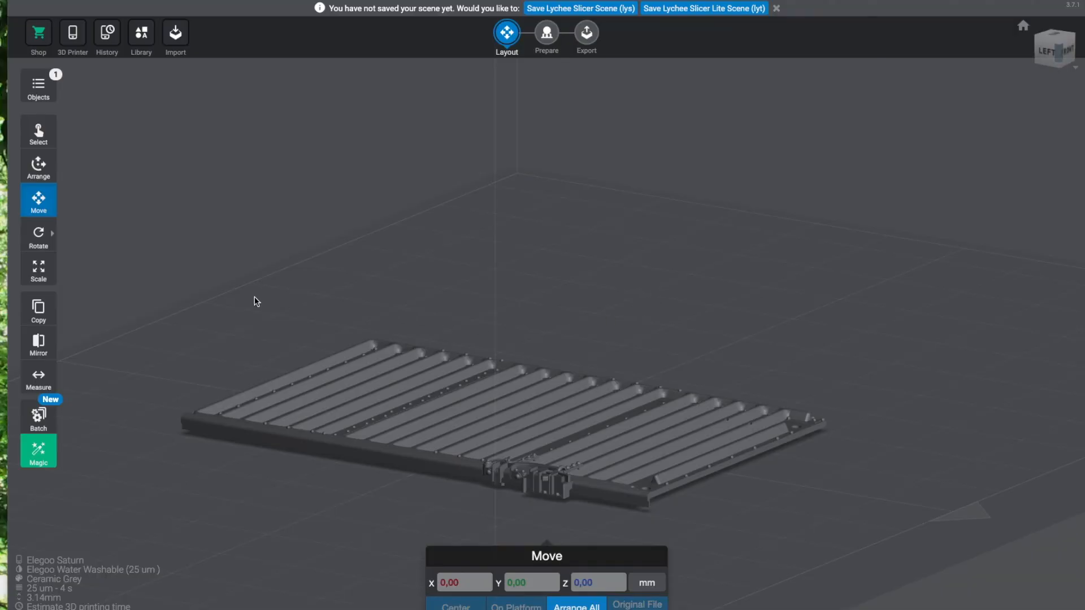
{"action": "mouse_move", "coordinate": [38, 235]}
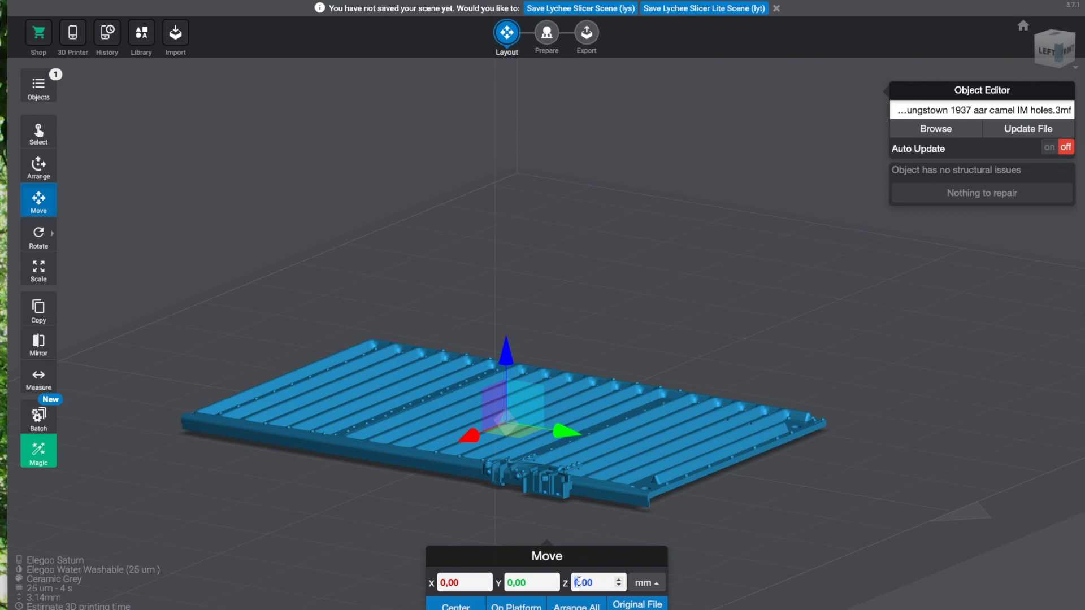
{"action": "type", "text": "7.00"}
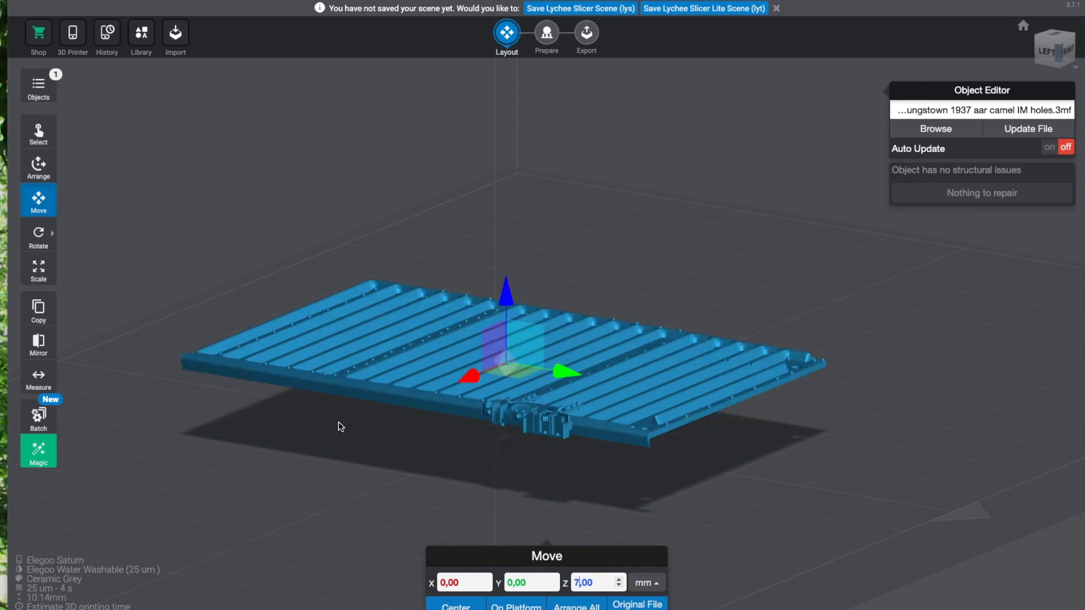
{"action": "left_click", "coordinate": [38, 235]}
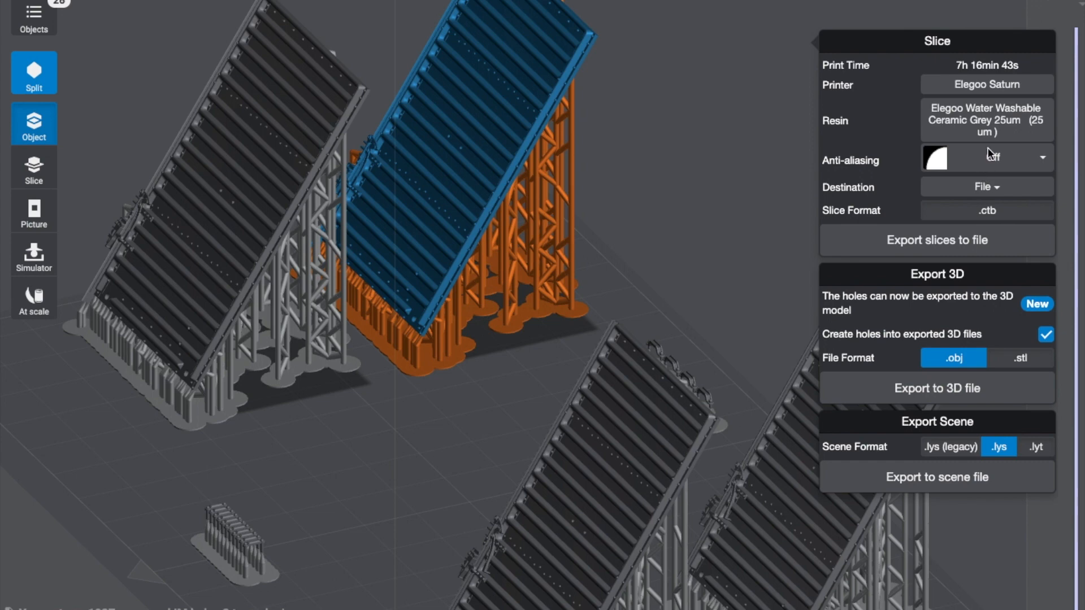
{"action": "mouse_move", "coordinate": [988, 135]}
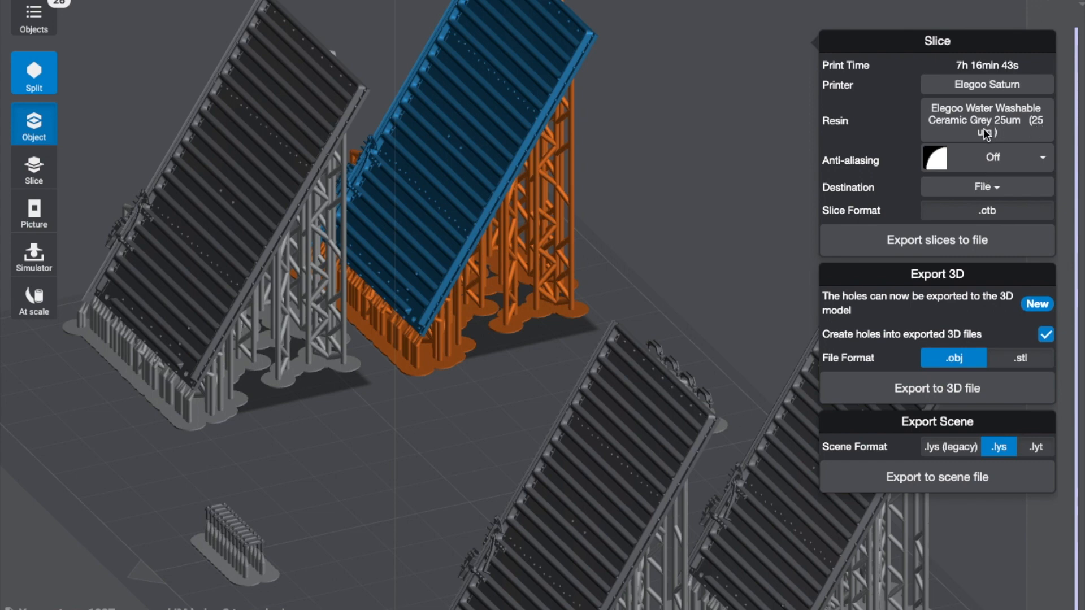
{"action": "mouse_move", "coordinate": [991, 125]}
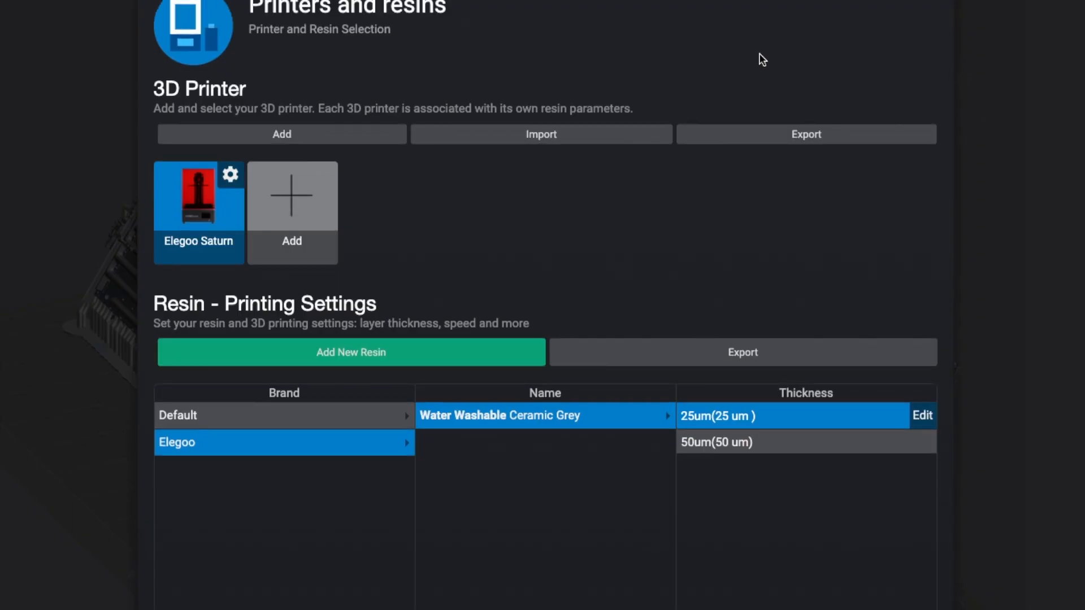
{"action": "mouse_move", "coordinate": [380, 297]}
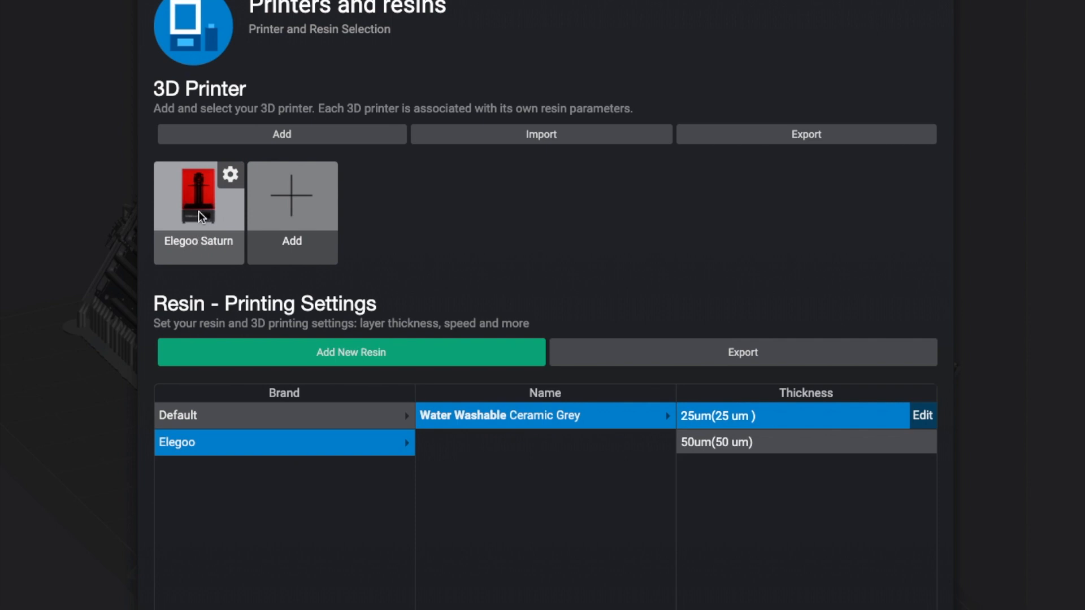
{"action": "mouse_move", "coordinate": [230, 174]}
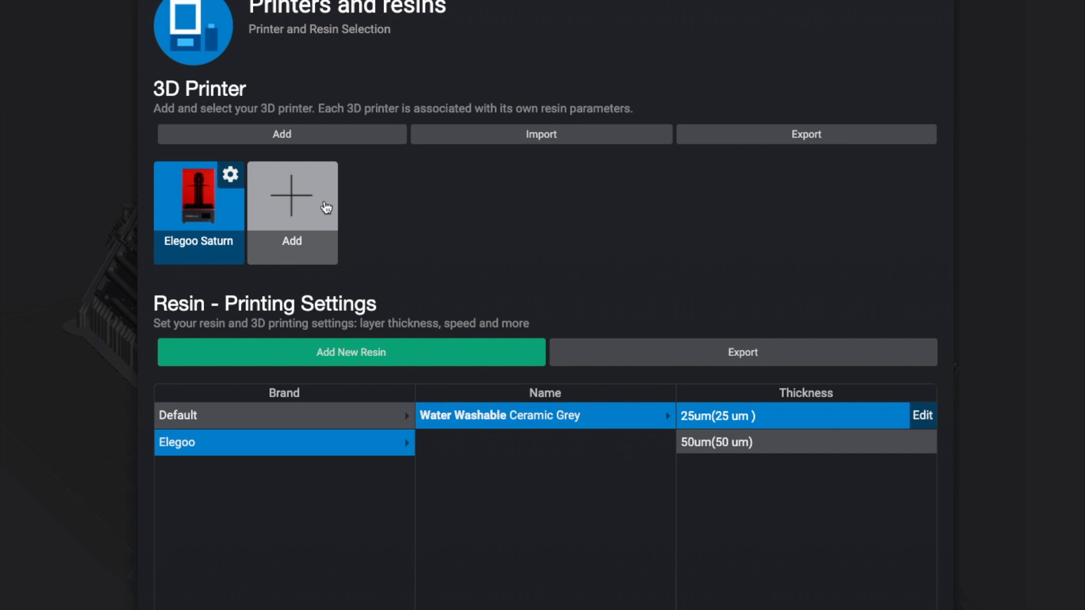
{"action": "mouse_move", "coordinate": [359, 275]}
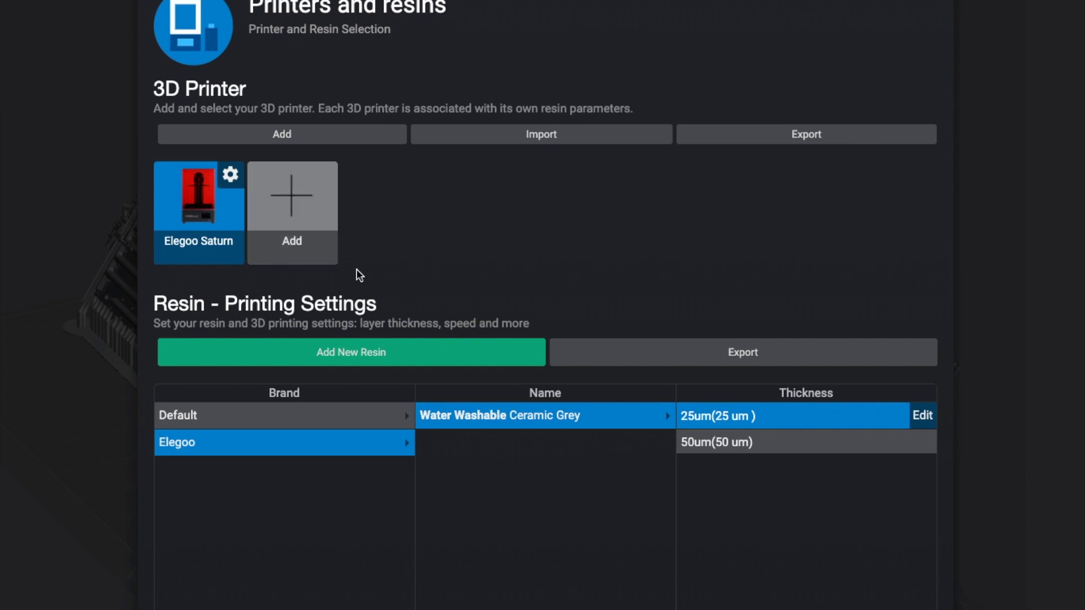
{"action": "mouse_move", "coordinate": [298, 301]}
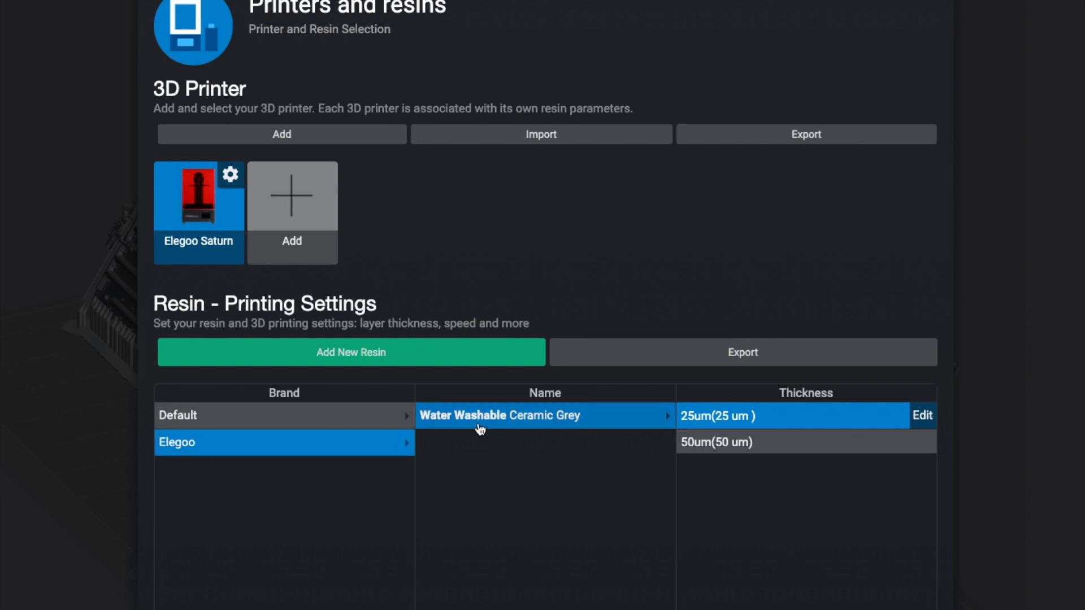
{"action": "mouse_move", "coordinate": [697, 430]}
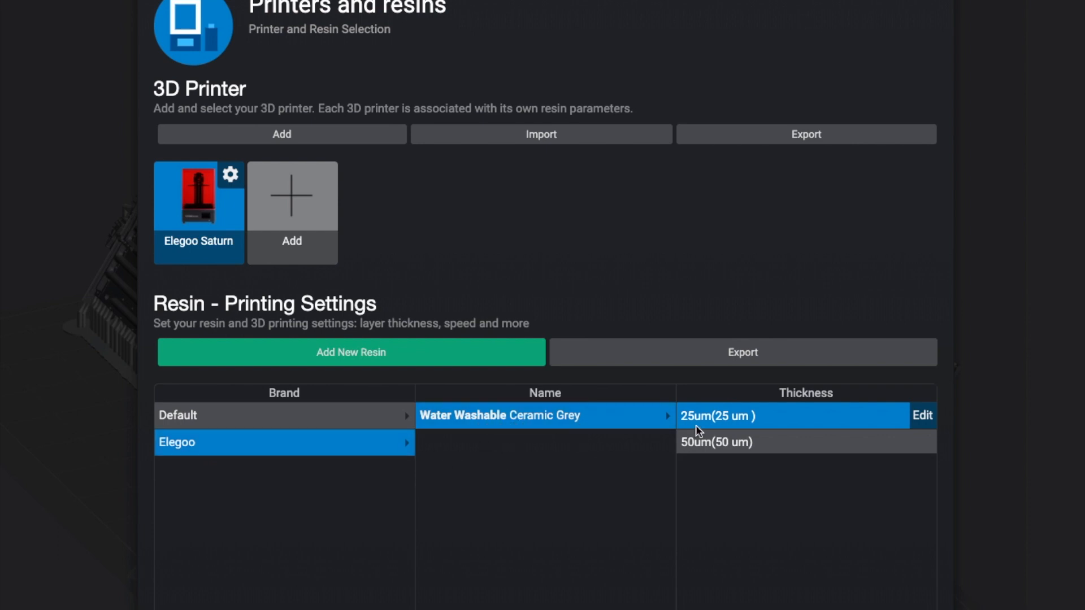
{"action": "mouse_move", "coordinate": [883, 420]}
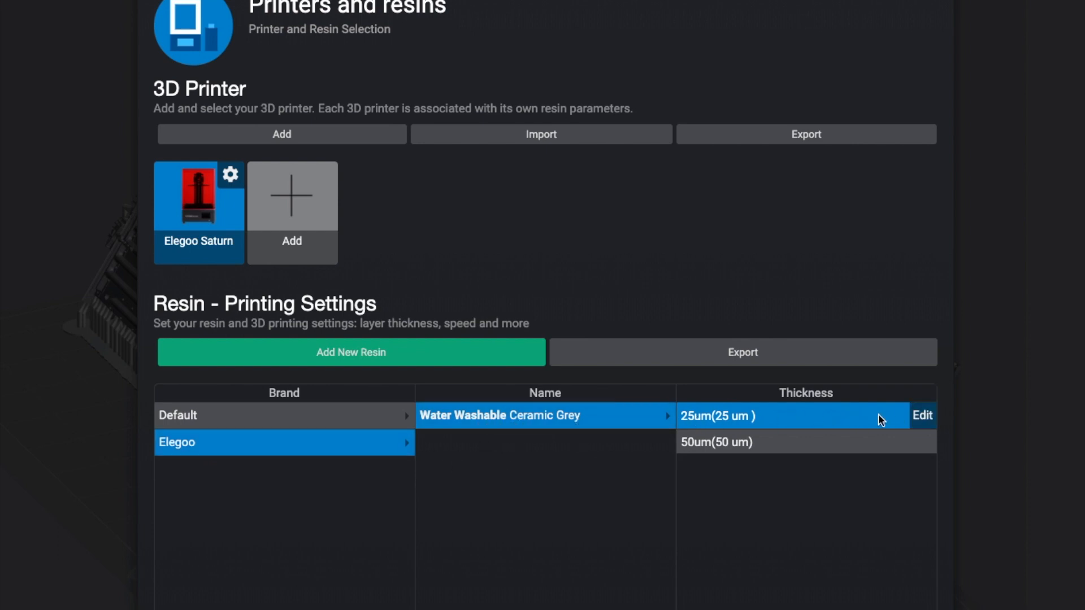
{"action": "mouse_move", "coordinate": [688, 421]}
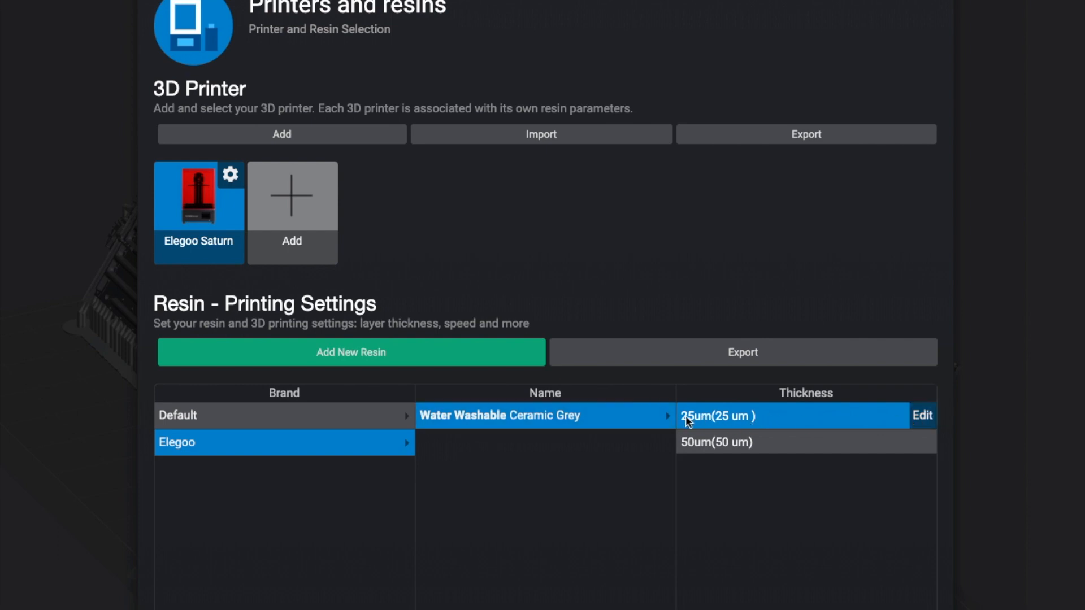
{"action": "mouse_move", "coordinate": [714, 423]}
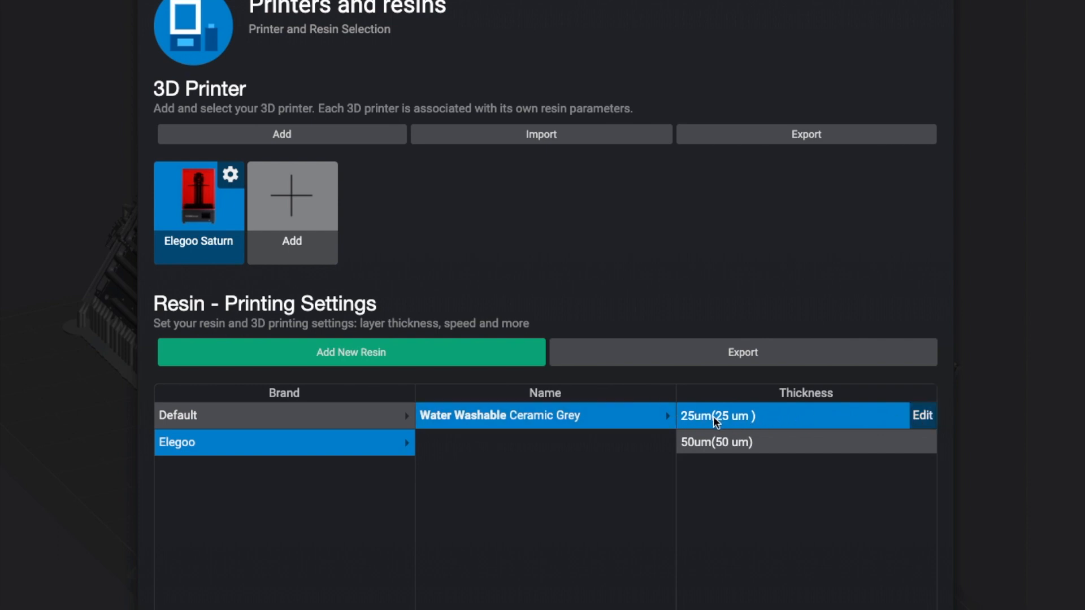
{"action": "mouse_move", "coordinate": [766, 428]}
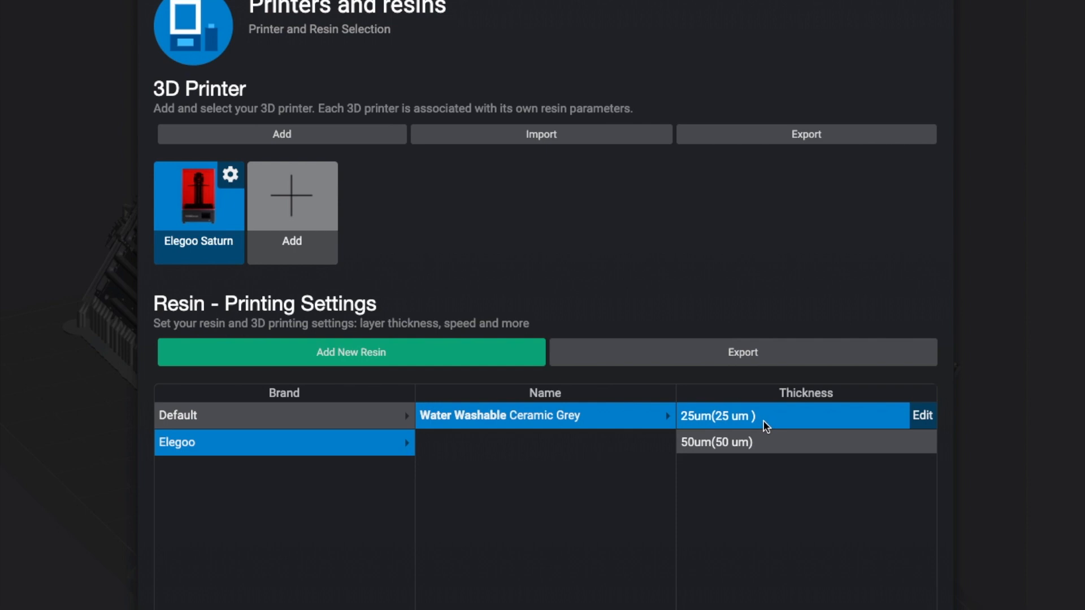
{"action": "mouse_move", "coordinate": [793, 345]}
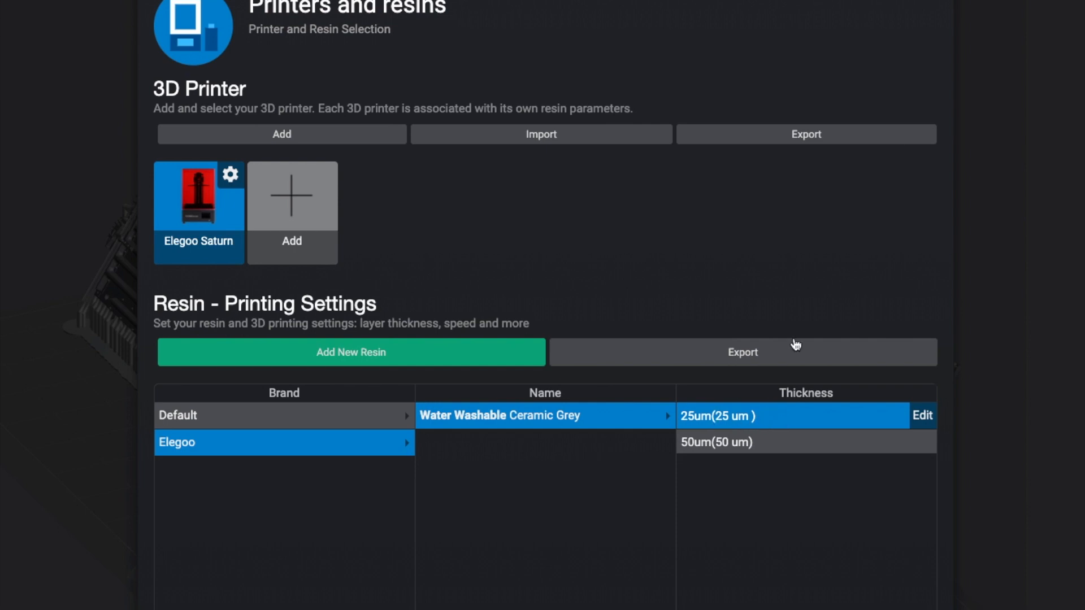